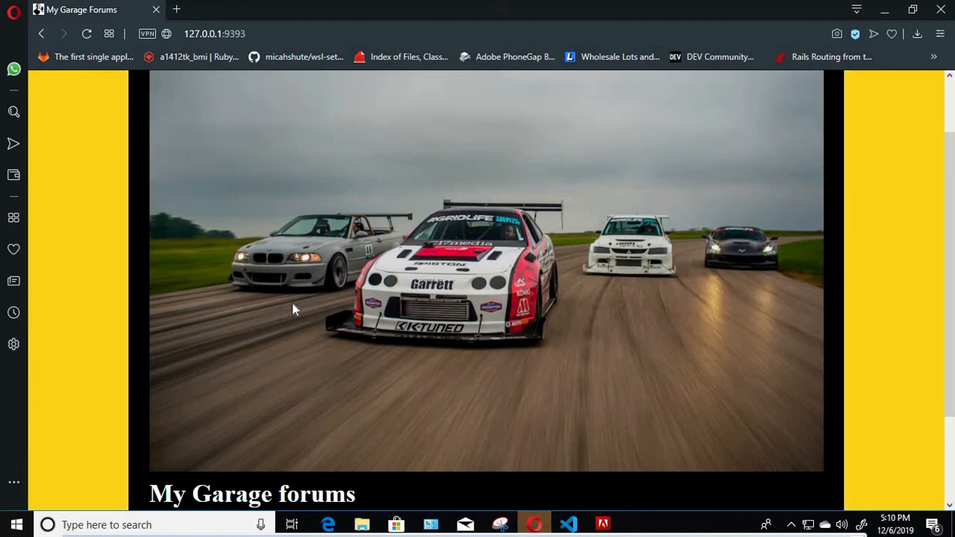
Scroll through the My Garage Forums landing page to review it
scroll("up", 3)
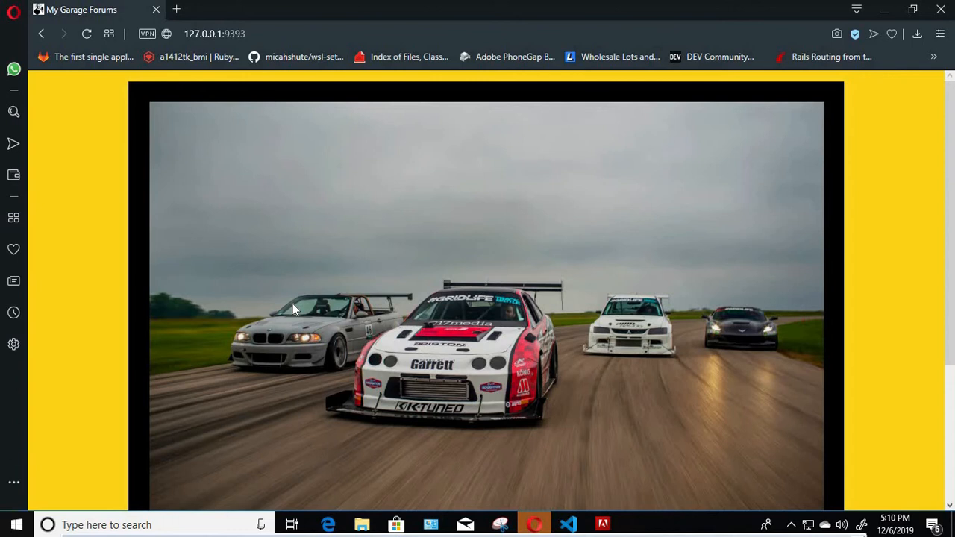
scroll("down", 3)
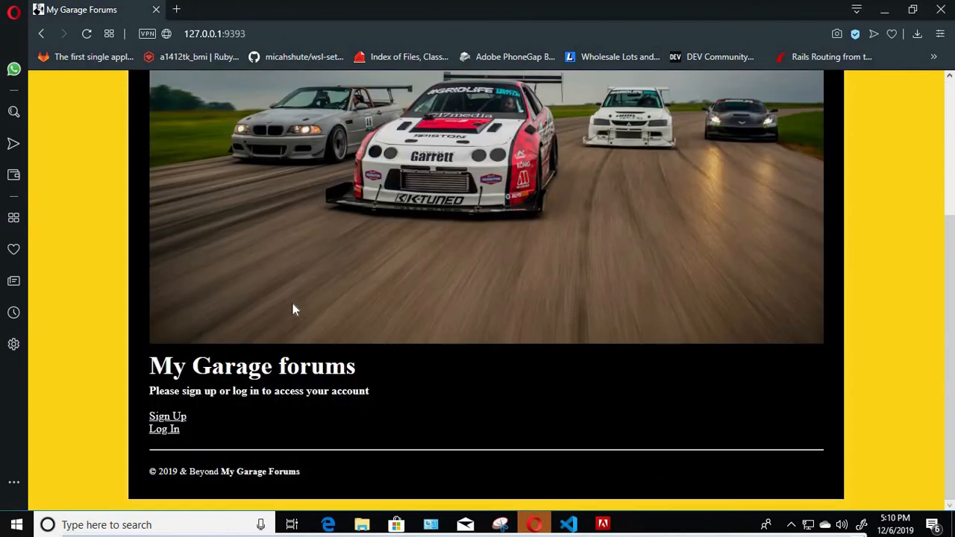
scroll("up", 3)
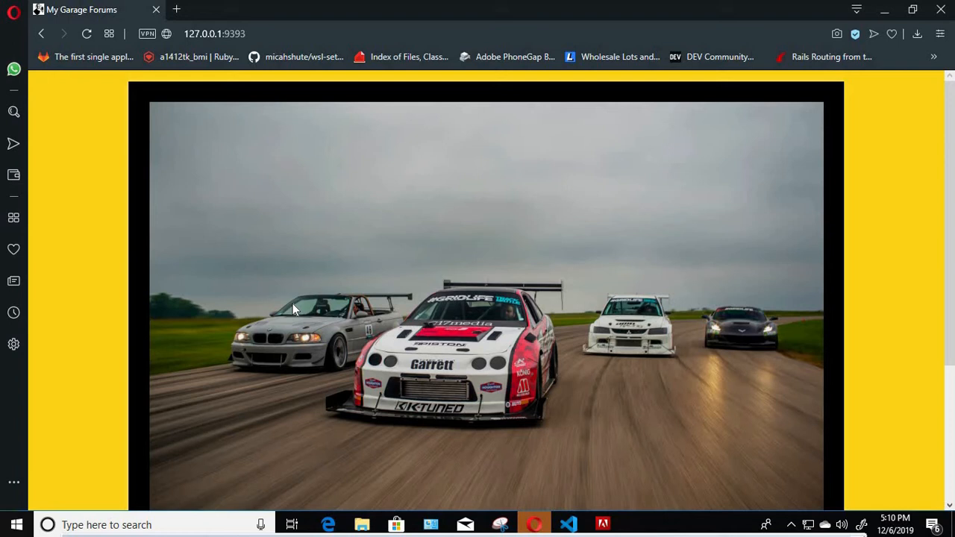
mouse_move(290, 310)
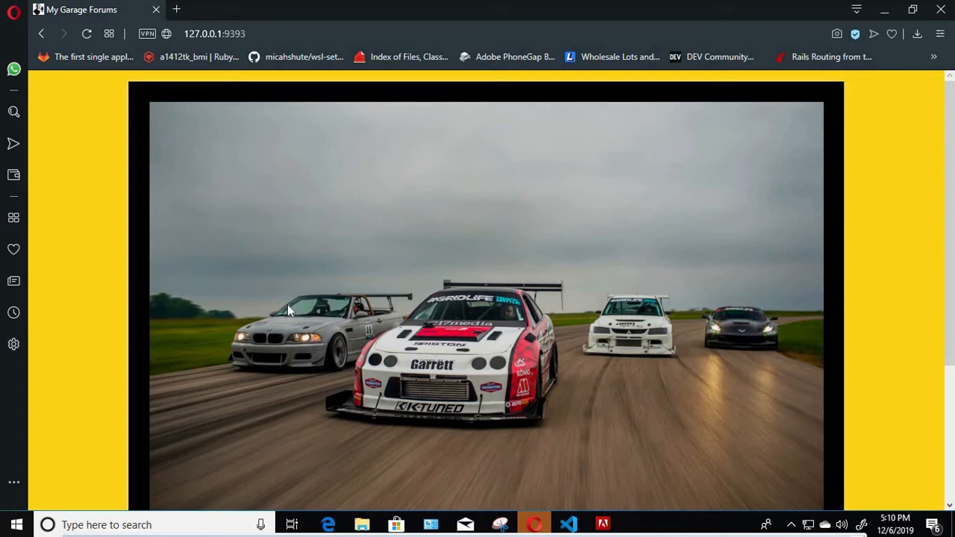
scroll("down", 3)
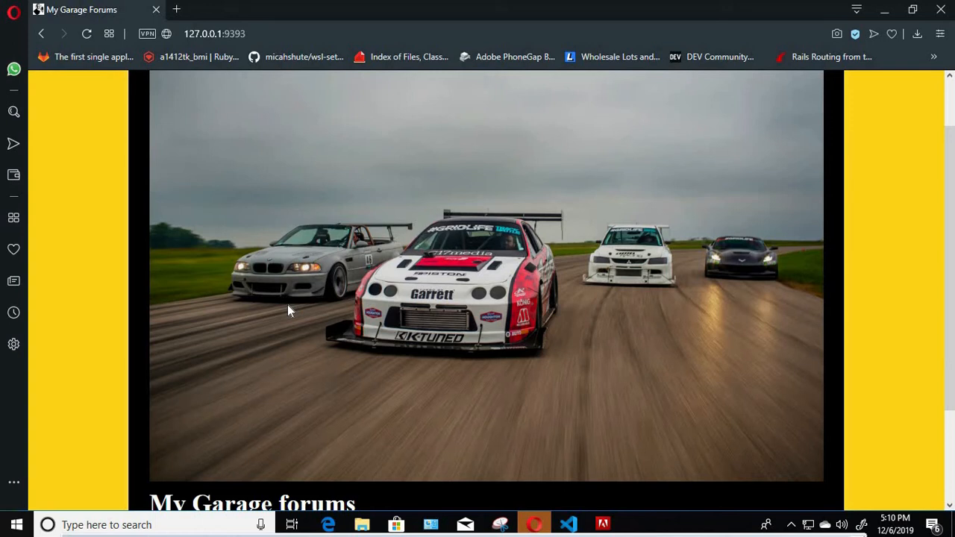
scroll("down", 3)
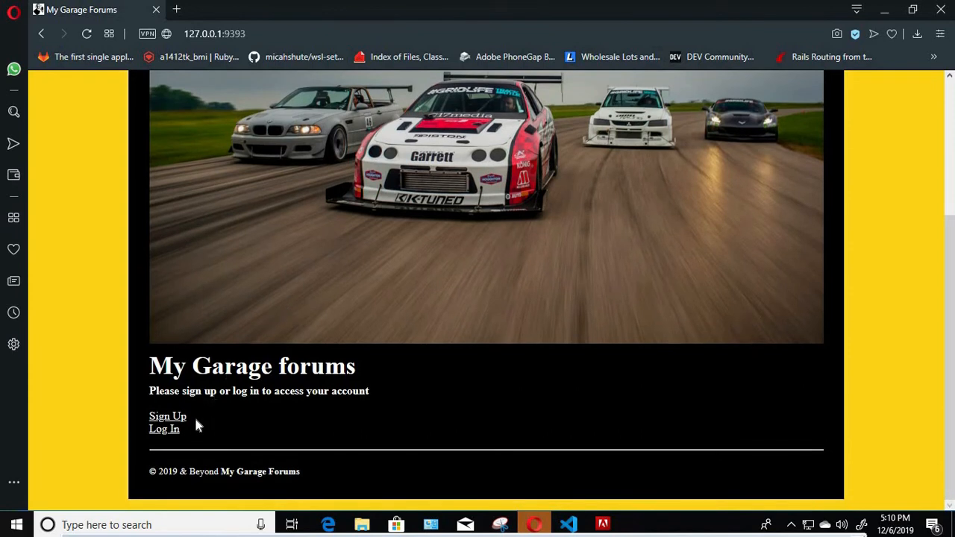
mouse_move(164, 429)
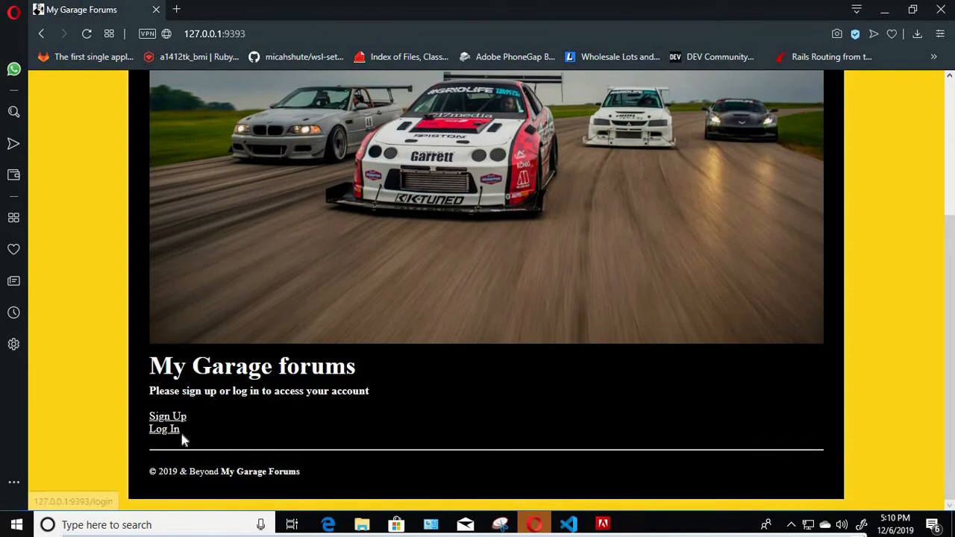
mouse_move(164, 430)
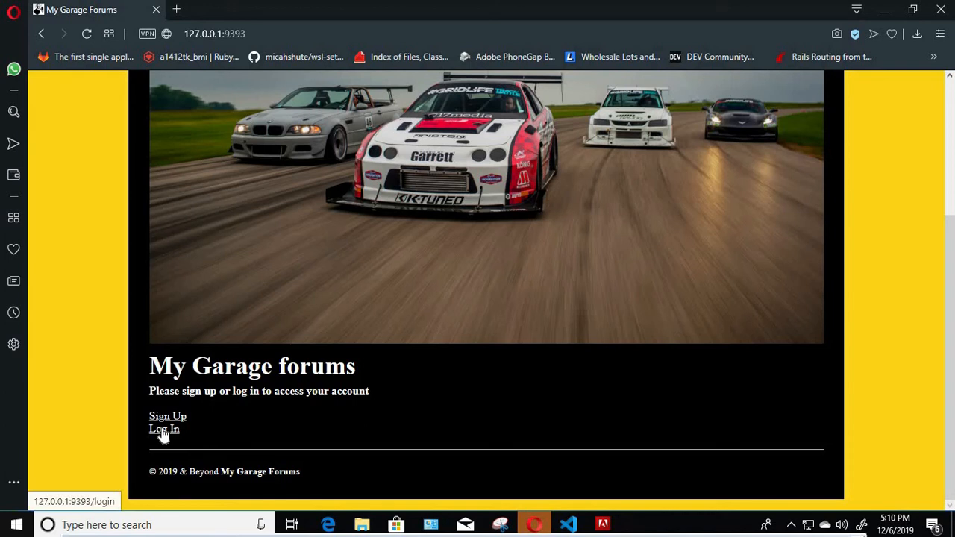
Follow the Sign Up link, which fails with connection refused, then switch to VS Code
left_click(164, 430)
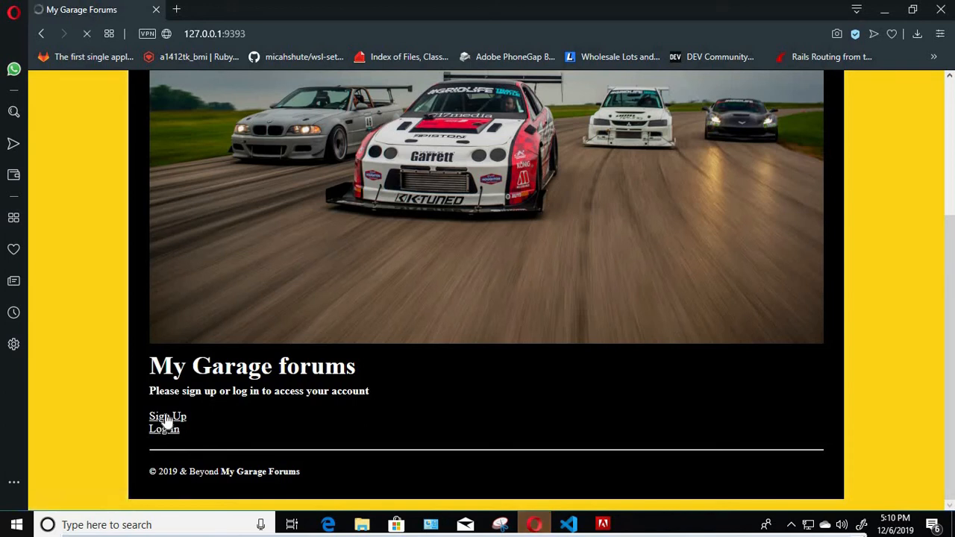
left_click(167, 416)
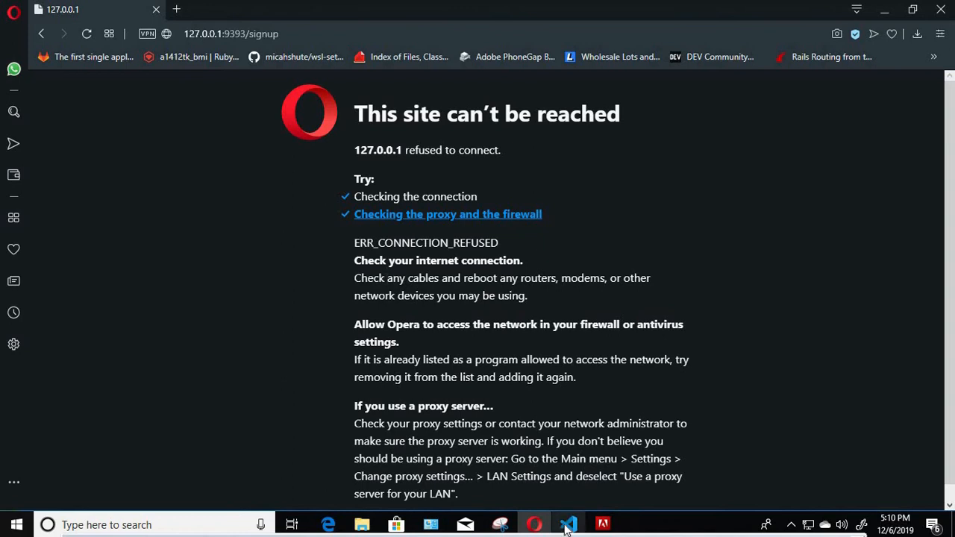
left_click(568, 525)
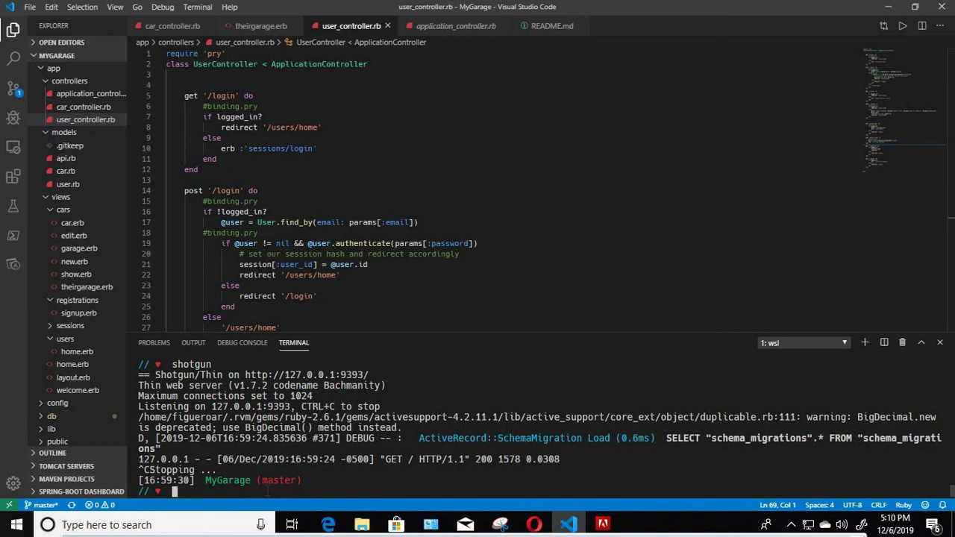
Run bundle install and relaunch the local server from the terminal, then return to Opera
type("blundle all")
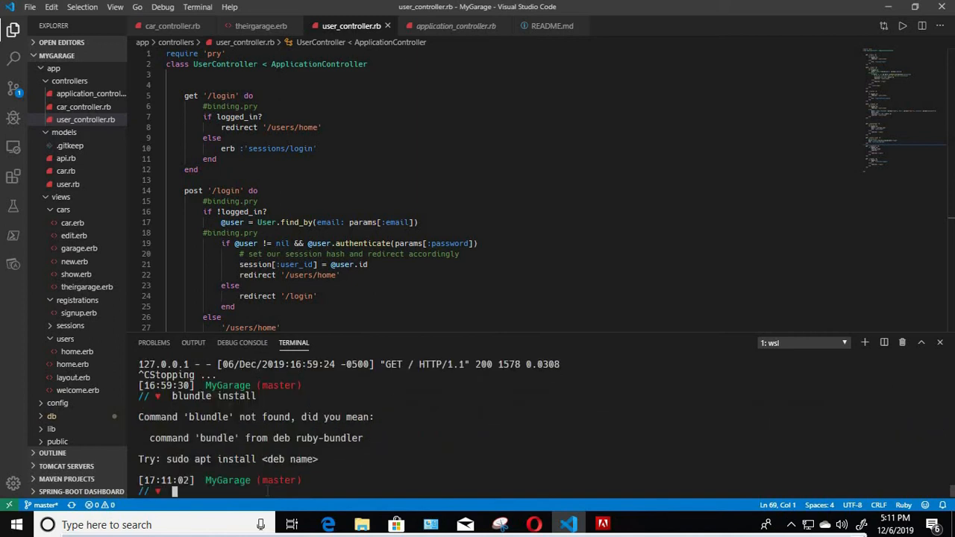
type("bun")
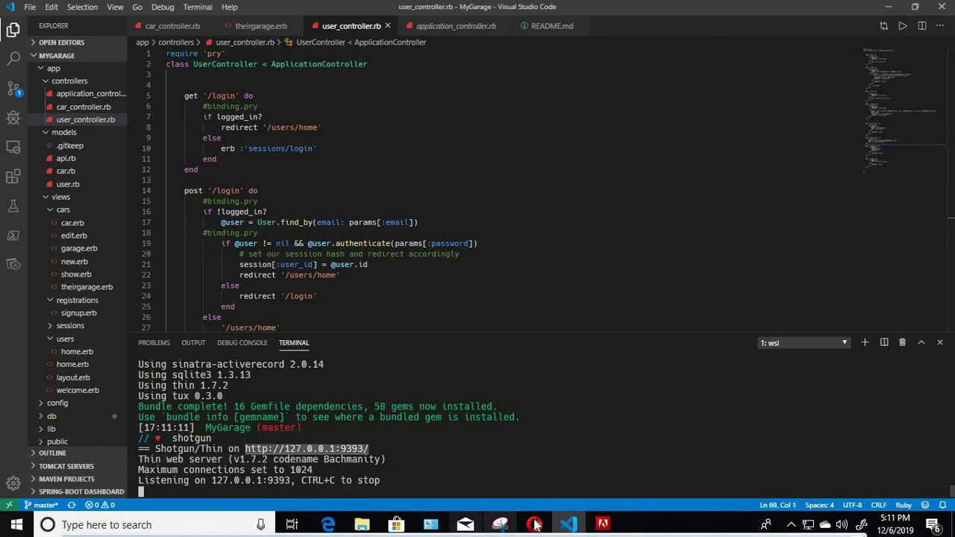
left_click(534, 526)
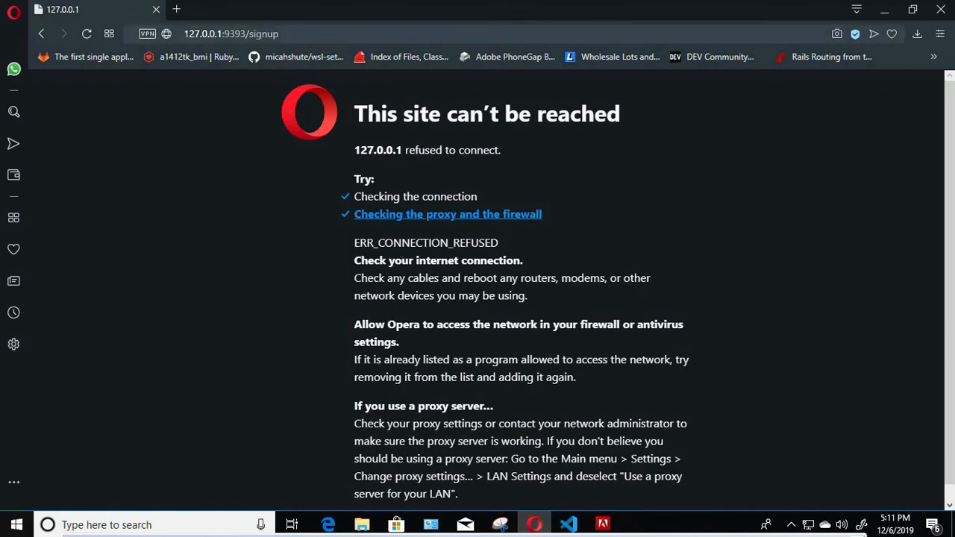
Reload the sign-up page and enter the new user's name Bob
left_click(86, 33)
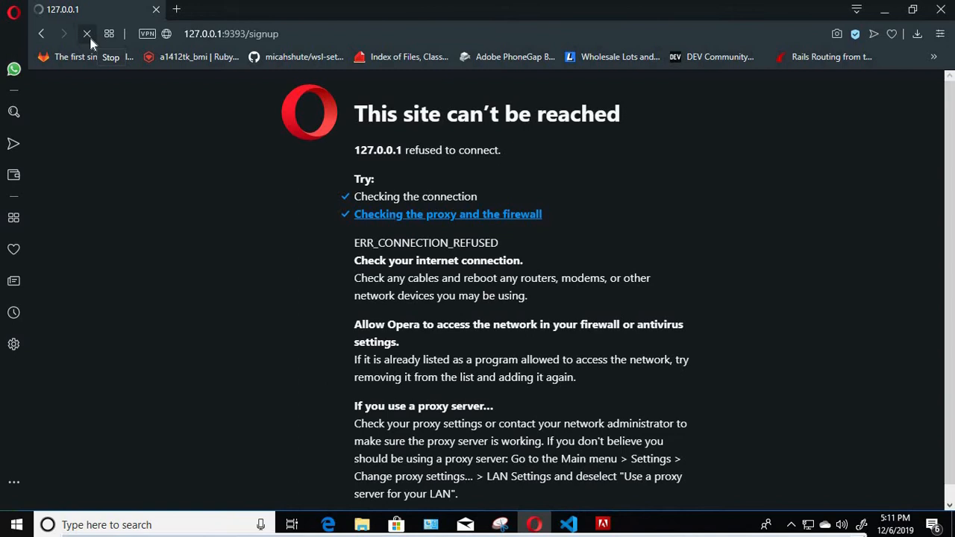
left_click(87, 33)
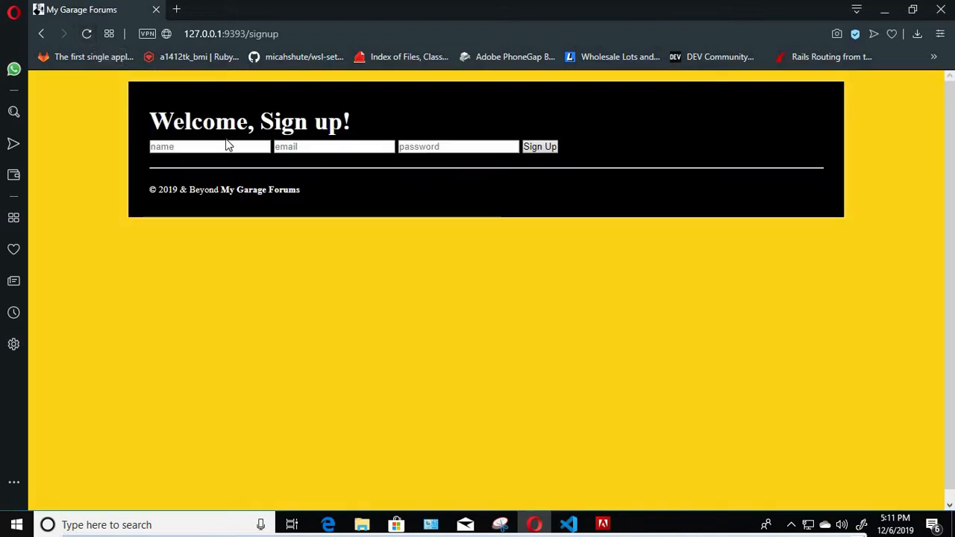
left_click(209, 146)
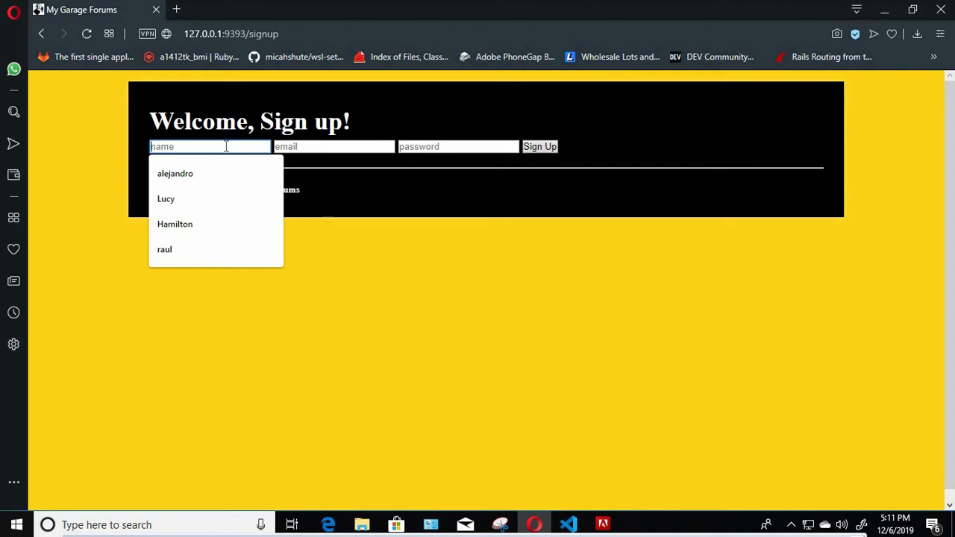
type("Bob")
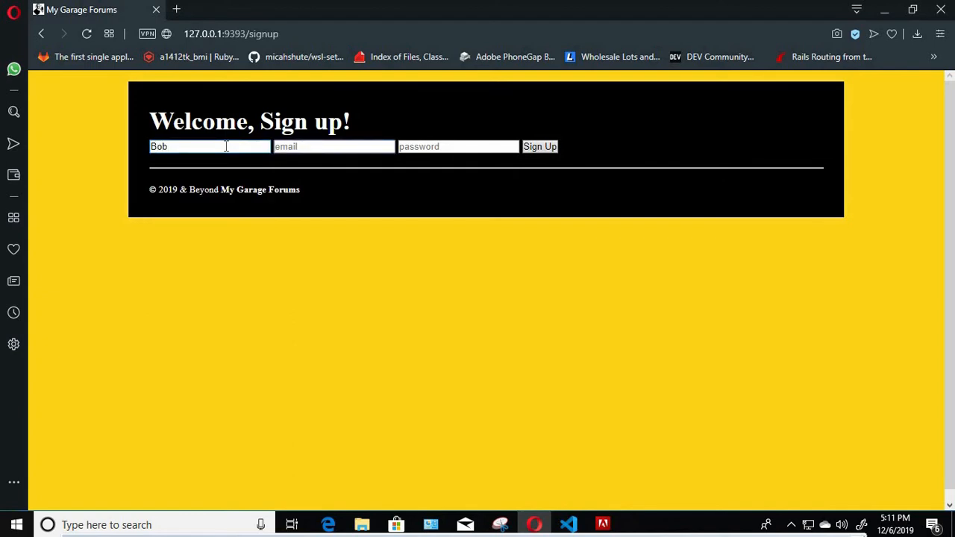
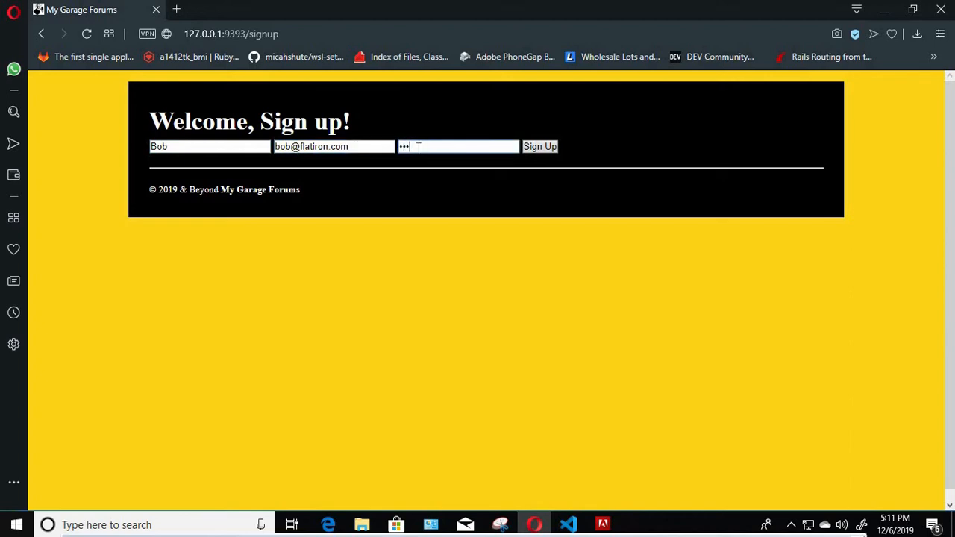
left_click(540, 146)
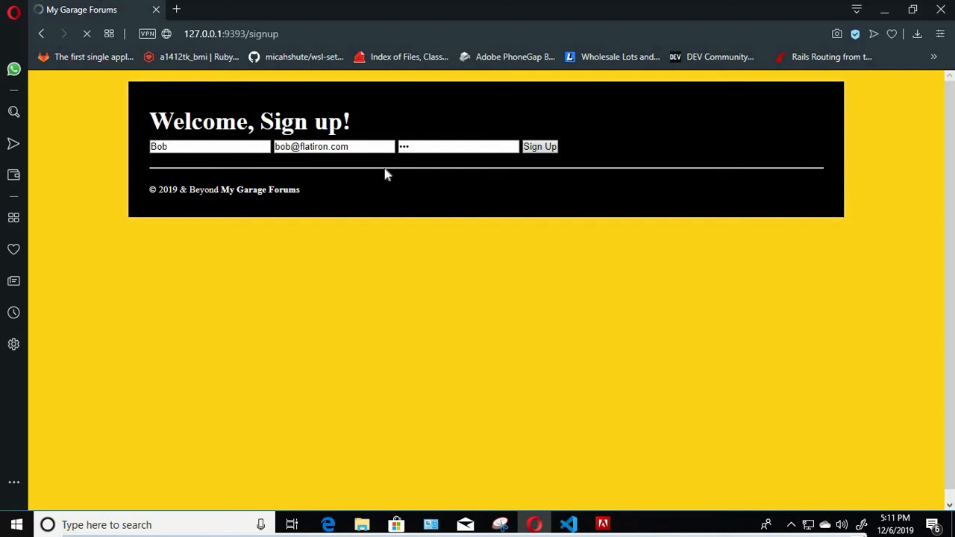
From Bob's welcome page, choose Hamilton's 2019 Mercedez F1 entry
left_click(540, 147)
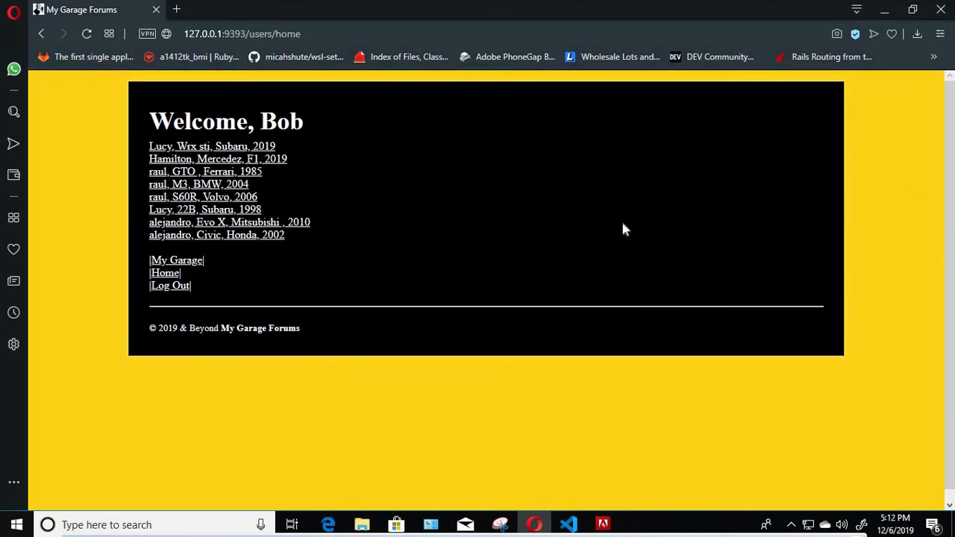
mouse_move(484, 212)
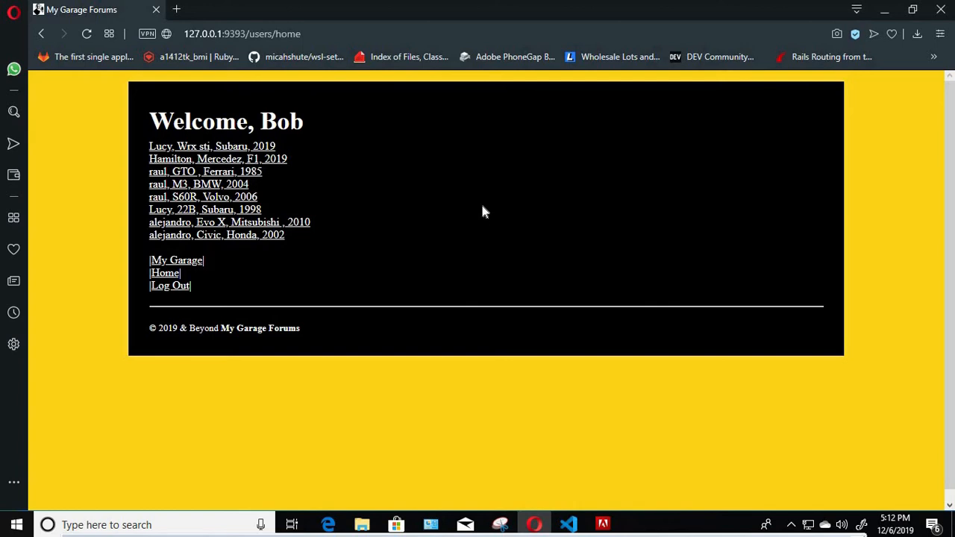
mouse_move(216, 172)
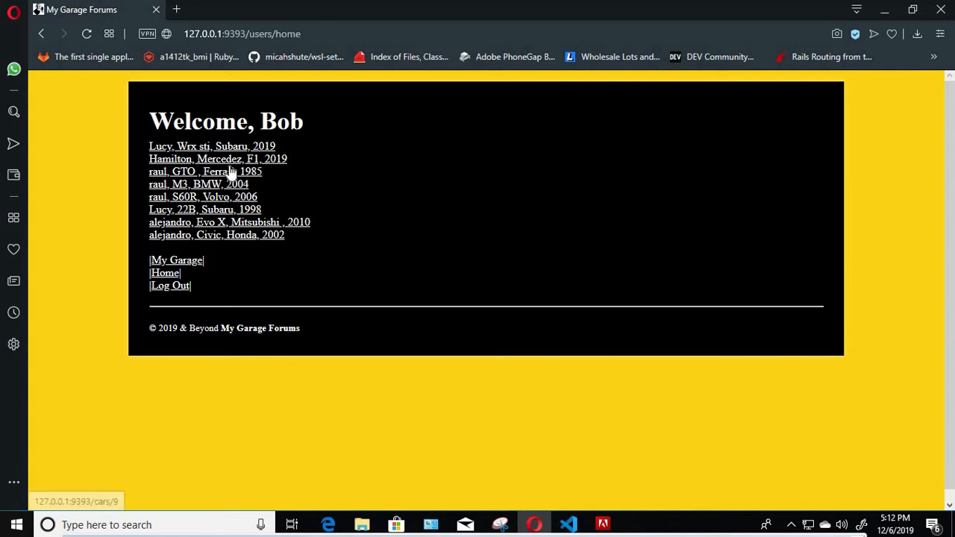
mouse_move(179, 196)
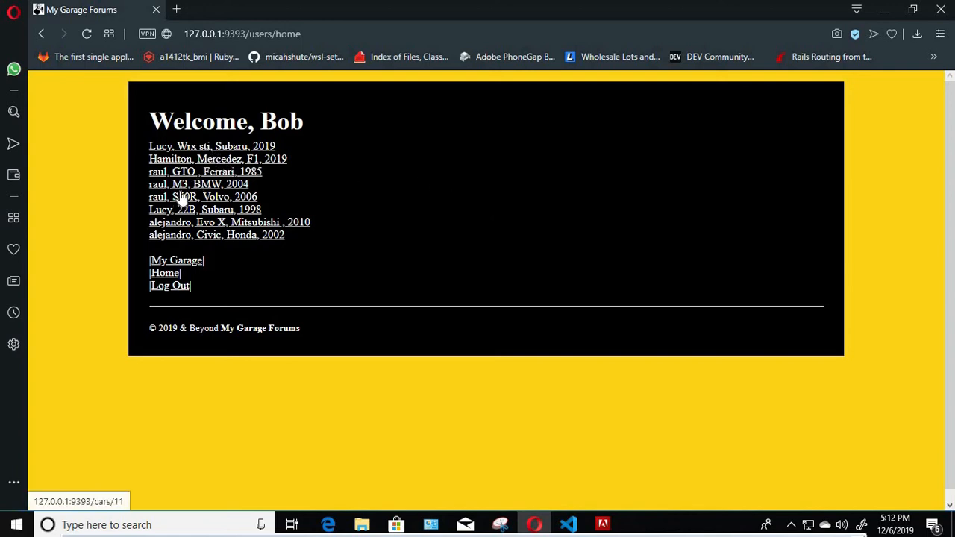
mouse_move(191, 227)
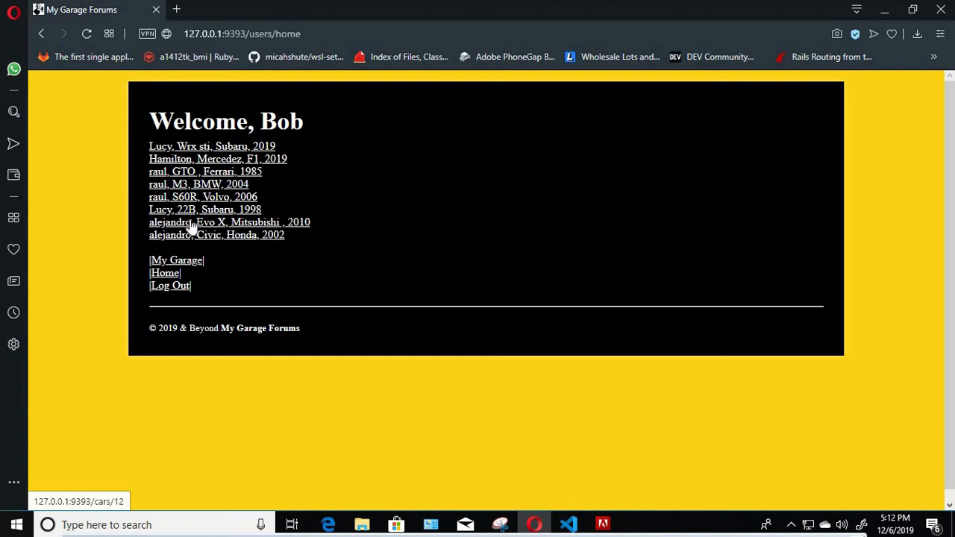
mouse_move(178, 170)
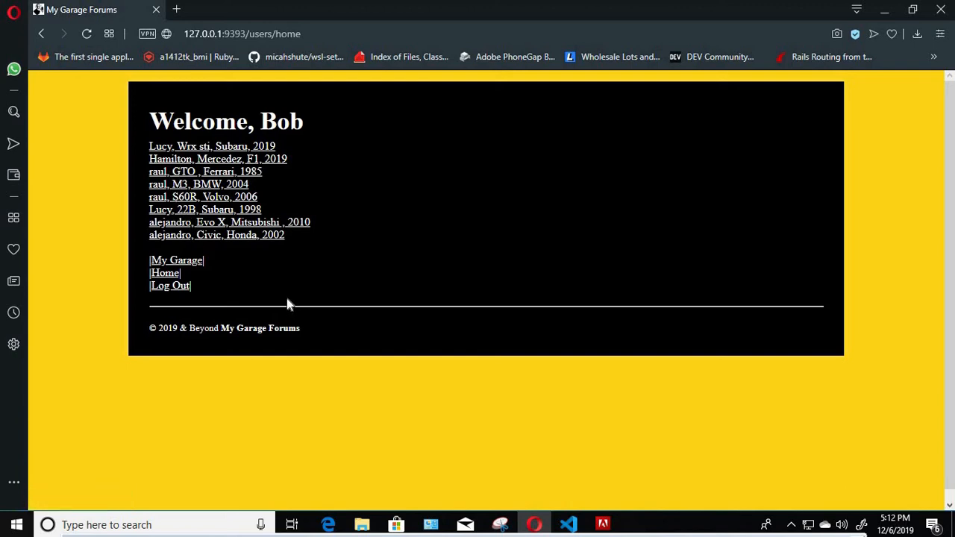
mouse_move(216, 158)
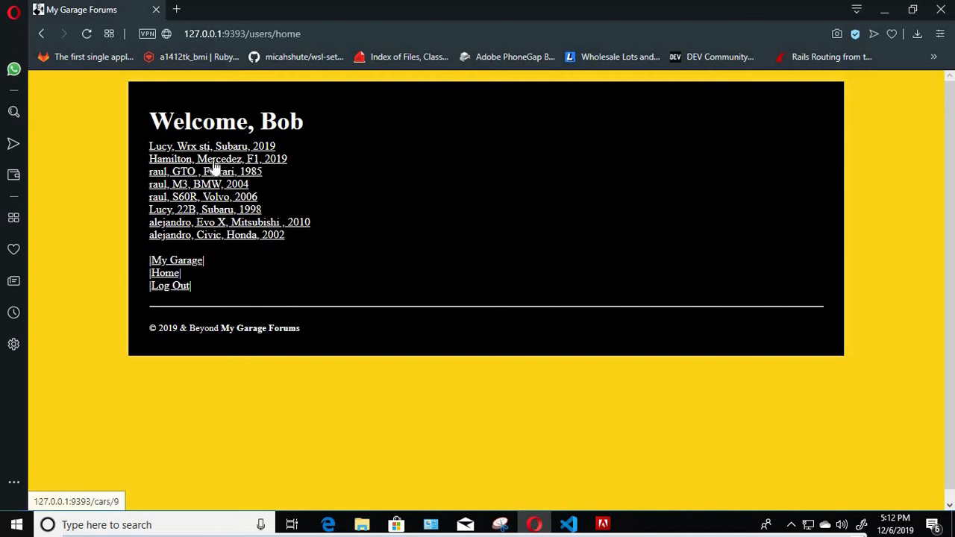
left_click(217, 158)
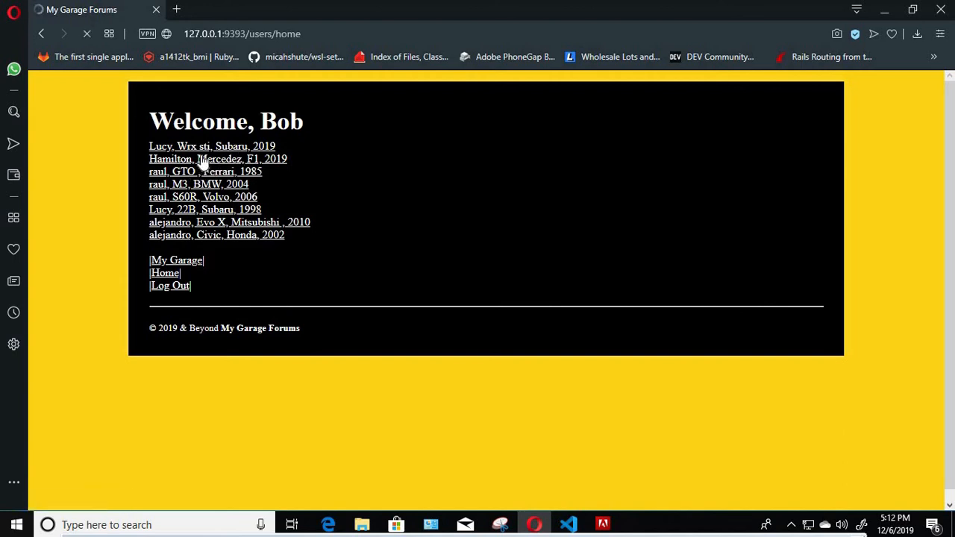
View the F1 car page and Hamilton's Garage, then return to Bob's home page
left_click(218, 158)
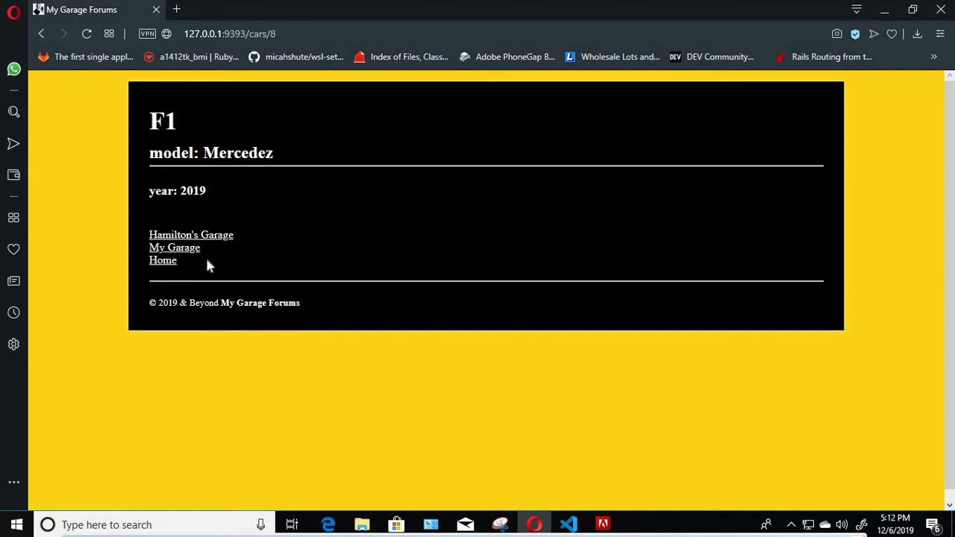
mouse_move(185, 95)
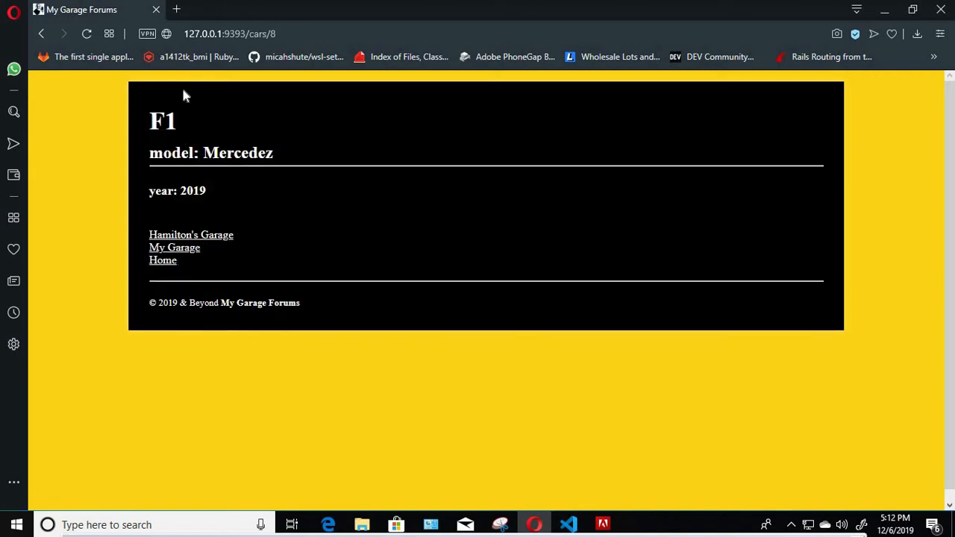
mouse_move(212, 132)
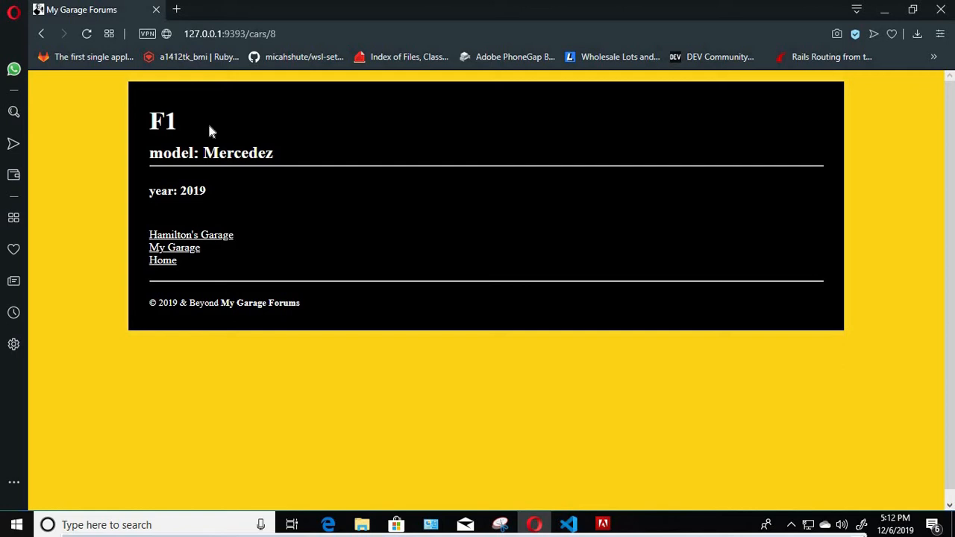
mouse_move(212, 248)
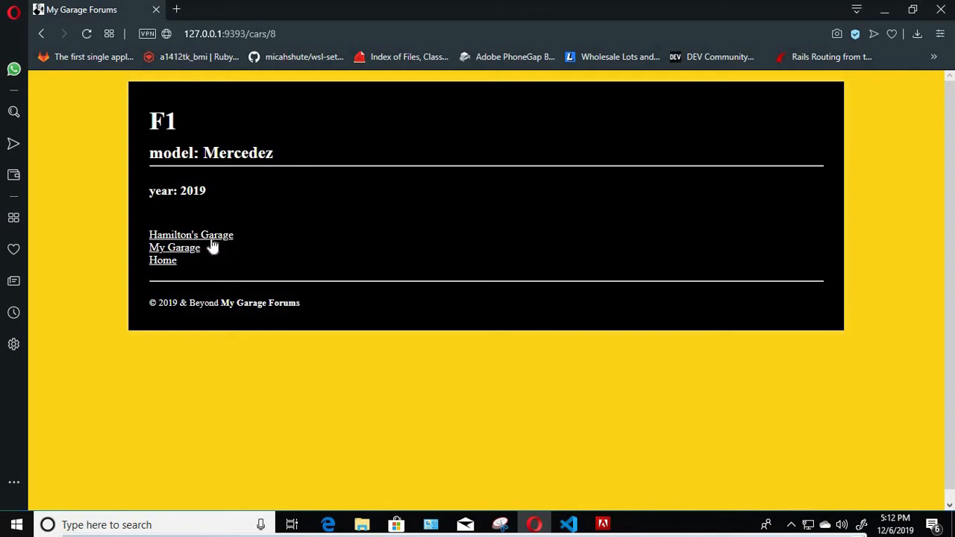
left_click(175, 247)
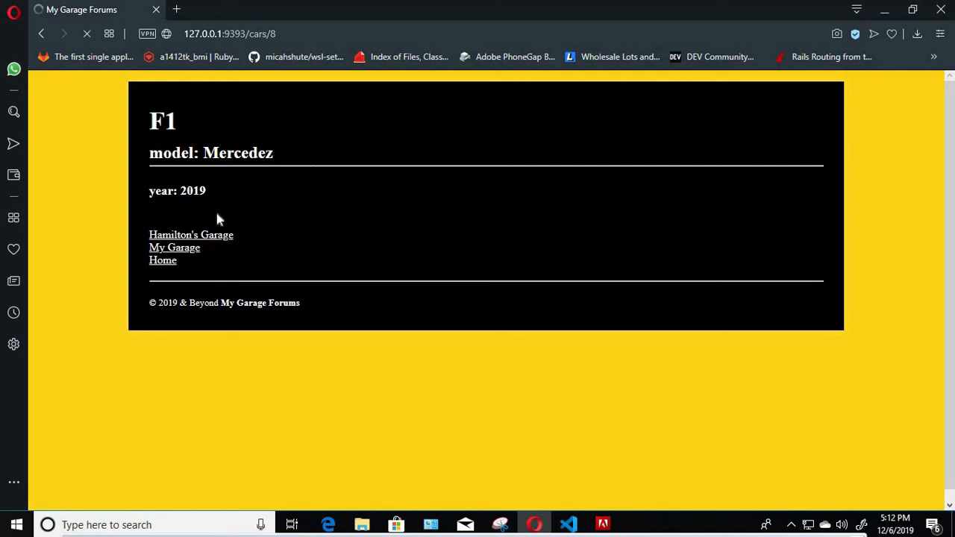
left_click(191, 234)
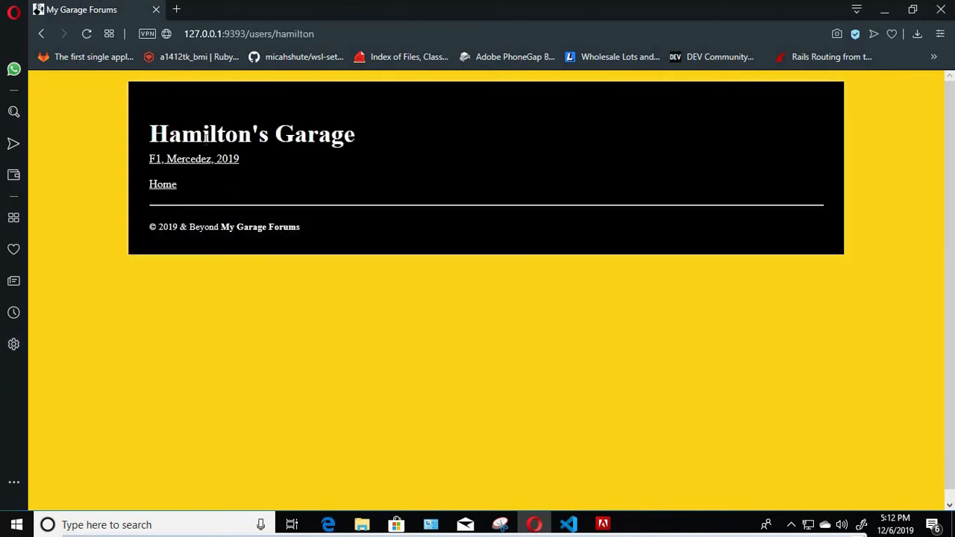
mouse_move(191, 172)
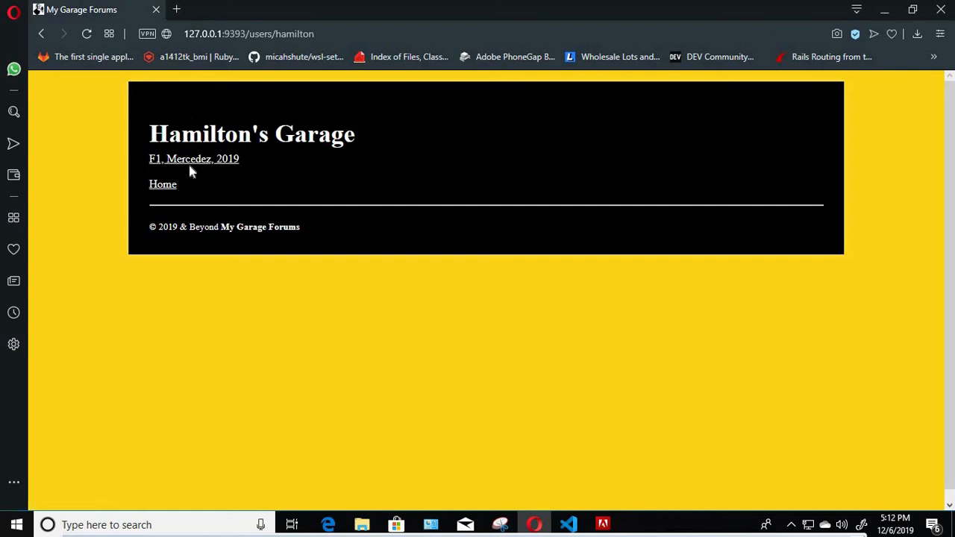
mouse_move(163, 185)
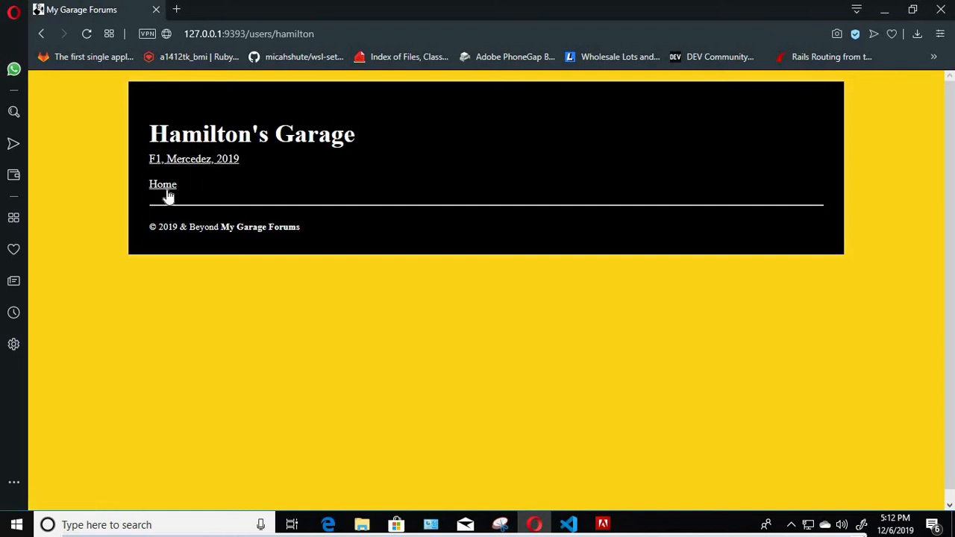
left_click(163, 185)
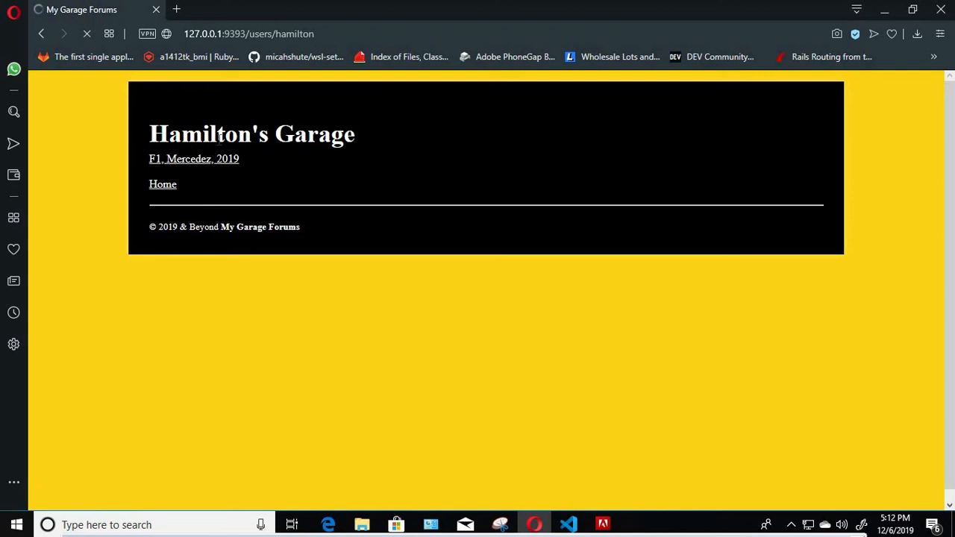
left_click(163, 185)
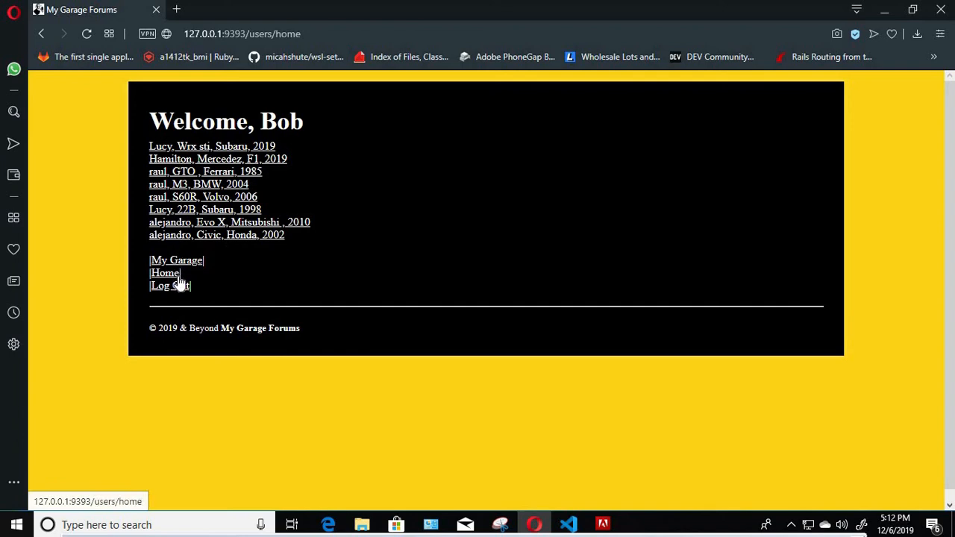
mouse_move(176, 260)
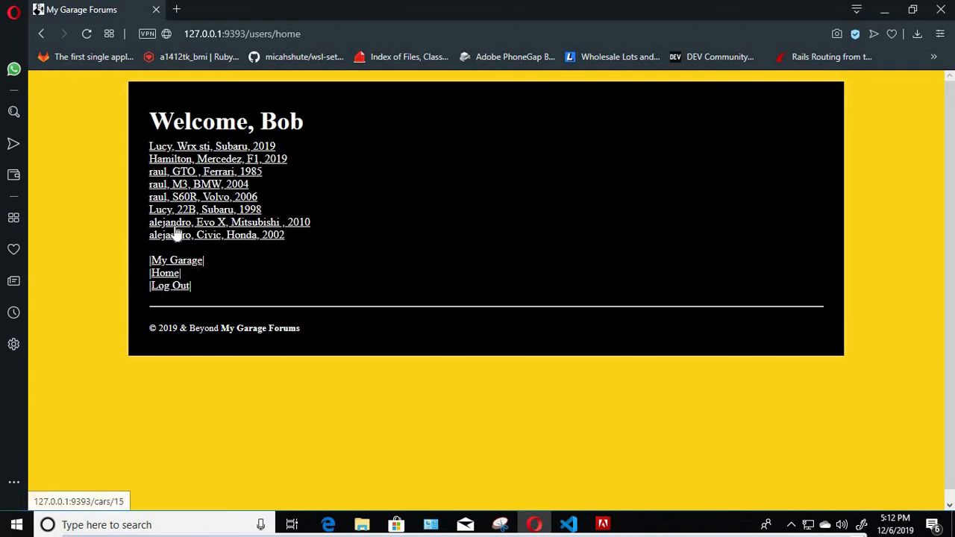
mouse_move(202, 240)
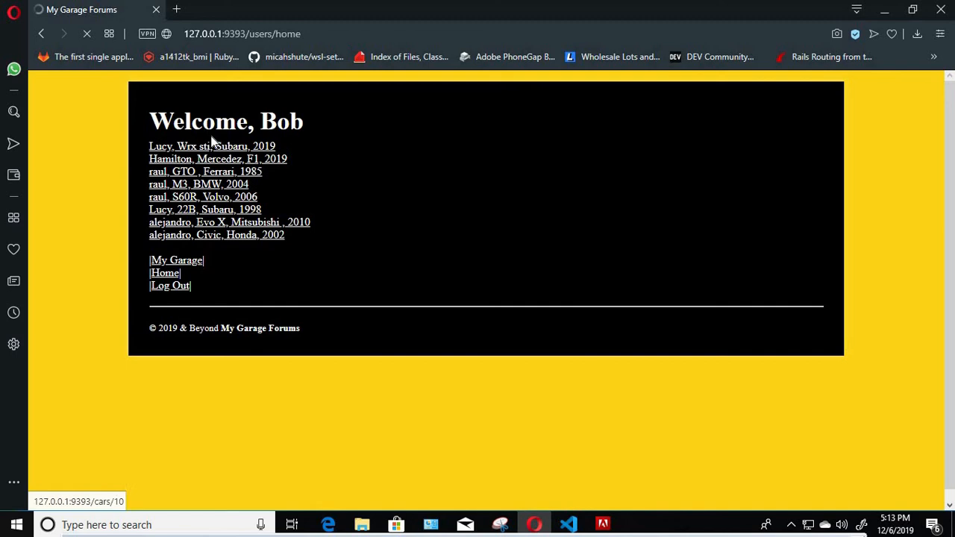
View alejandro's 2002 Honda Civic, return home, and go to Bob's own garage
left_click(216, 234)
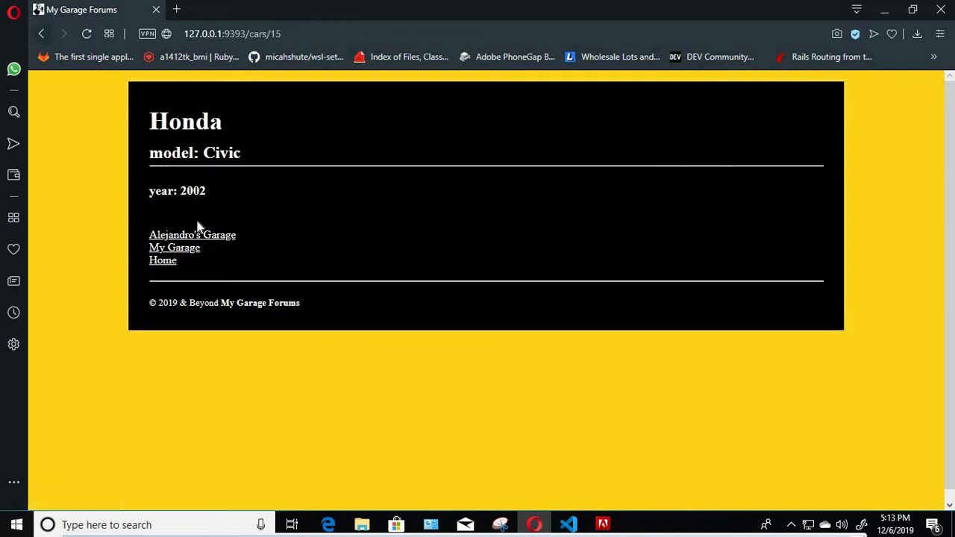
left_click(163, 259)
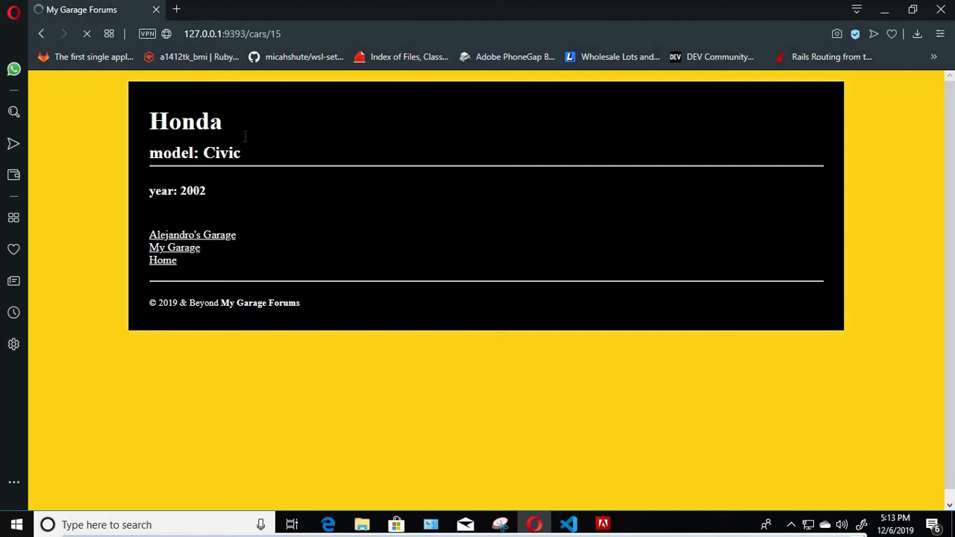
left_click(173, 248)
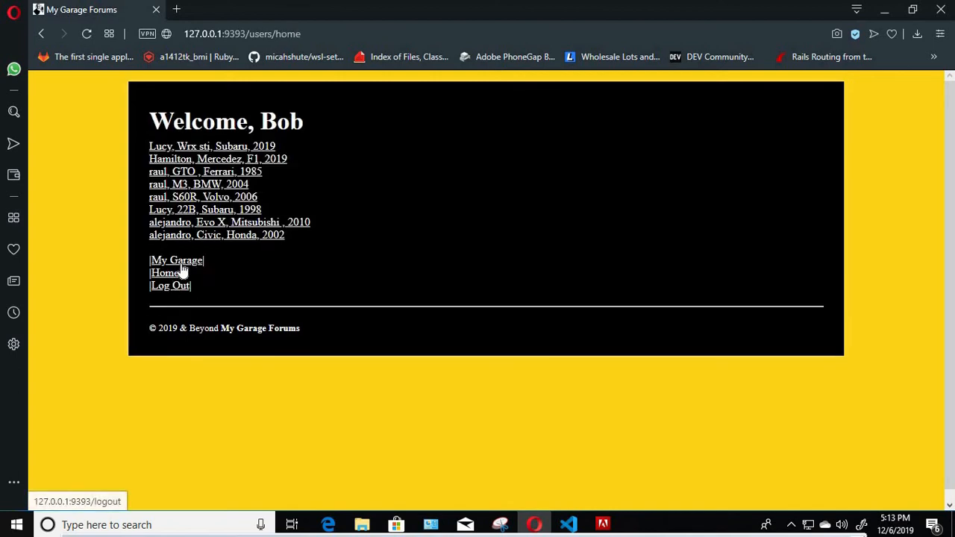
mouse_move(176, 260)
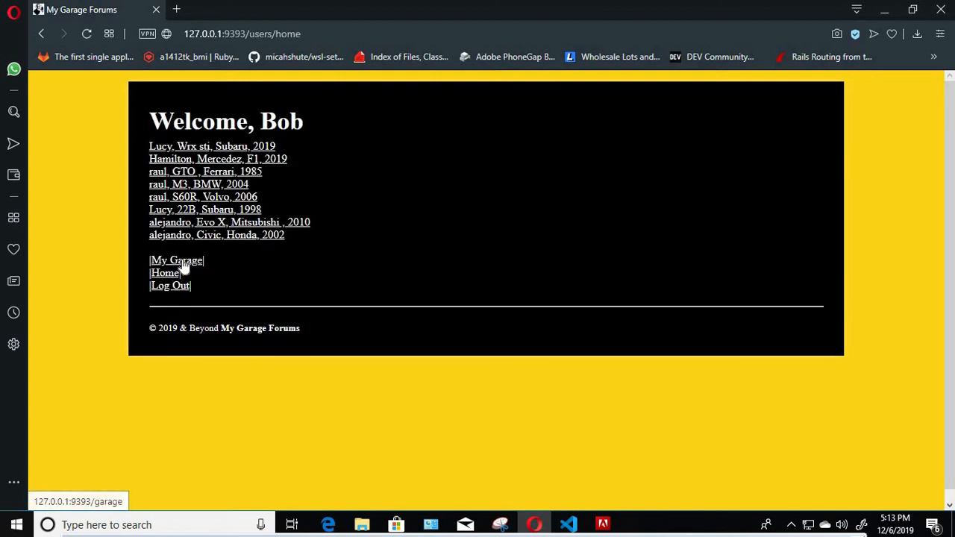
left_click(176, 259)
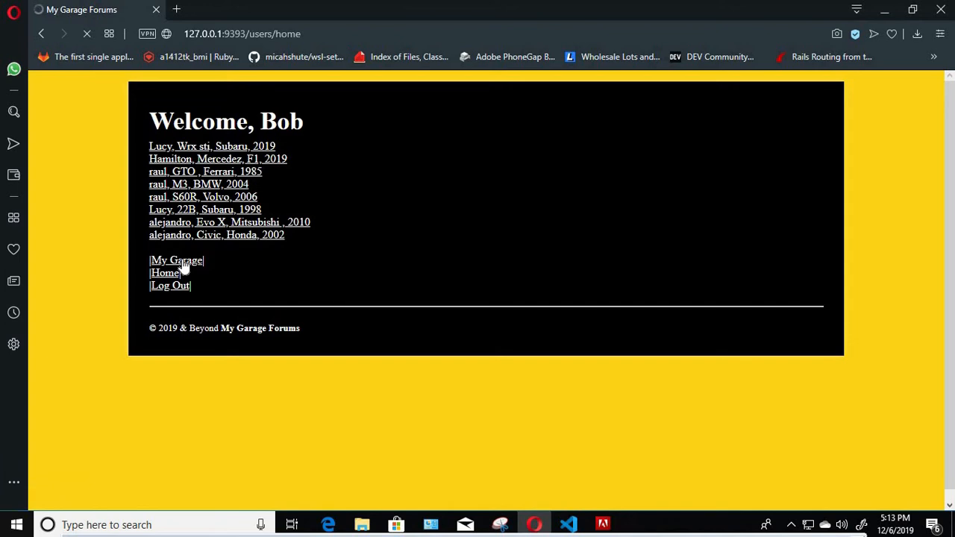
left_click(176, 259)
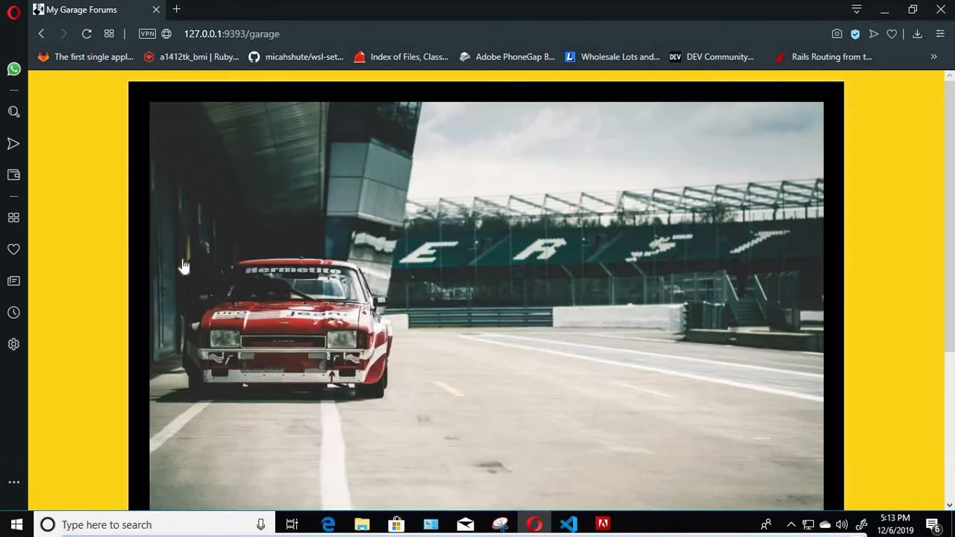
Add a kia stinger with year 2018 via the Add Car form and save it to Bob's garage
scroll("down", 3)
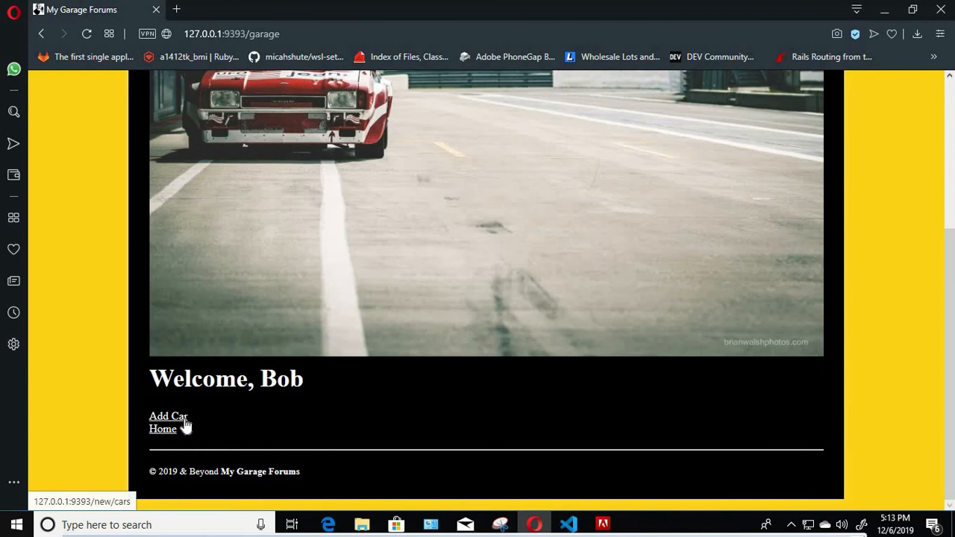
left_click(167, 416)
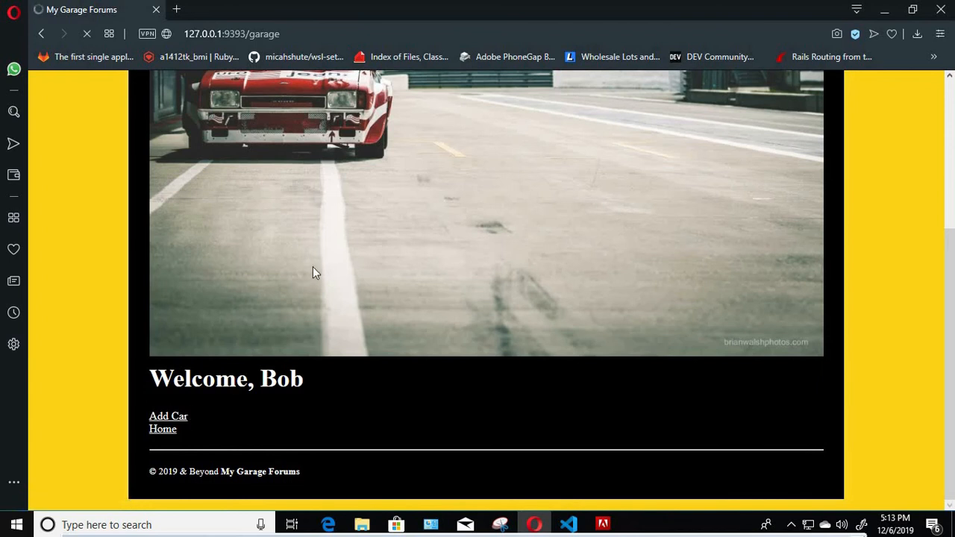
left_click(167, 416)
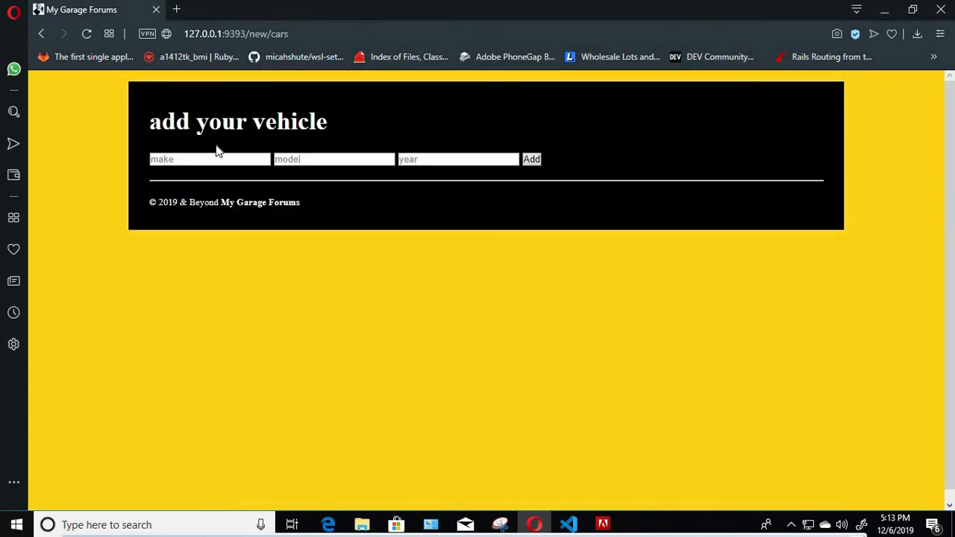
type("kia")
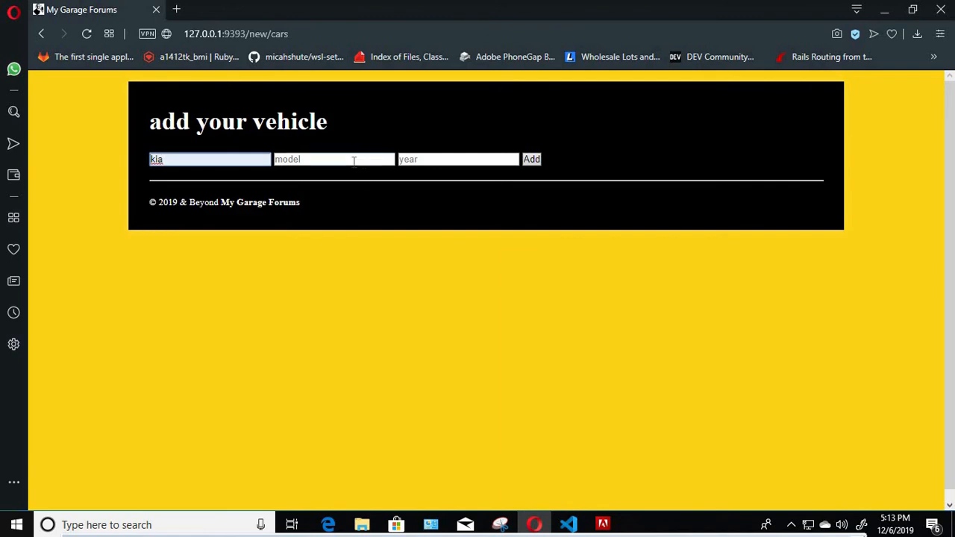
left_click(456, 158)
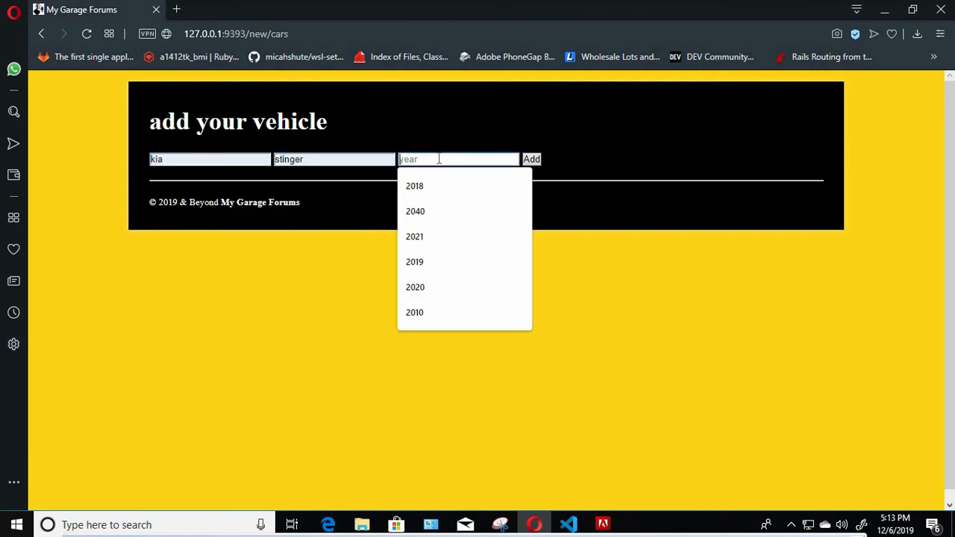
left_click(414, 185)
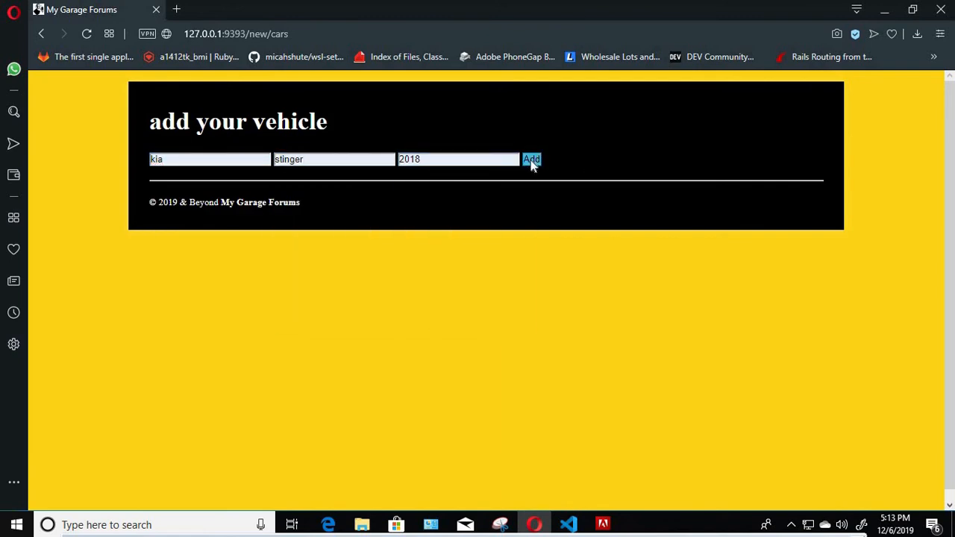
left_click(531, 158)
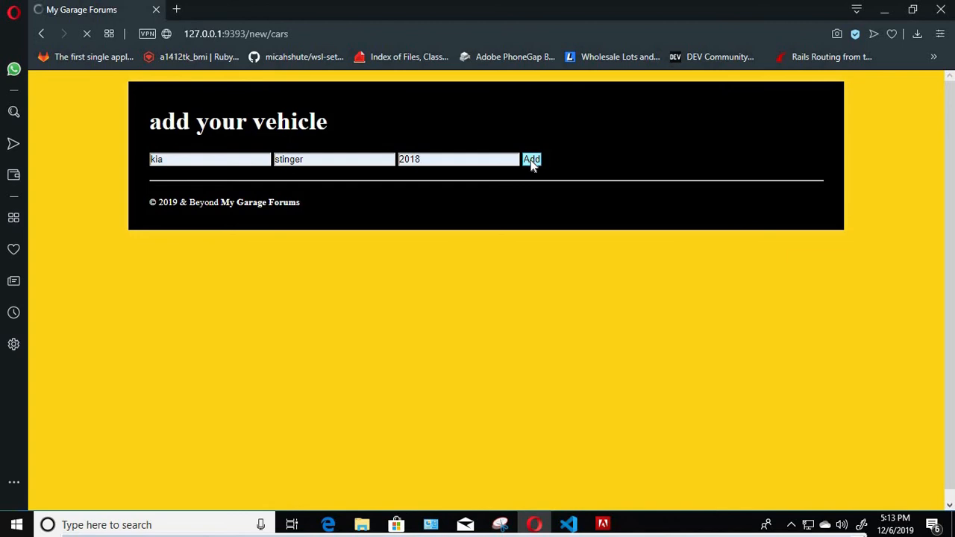
left_click(531, 158)
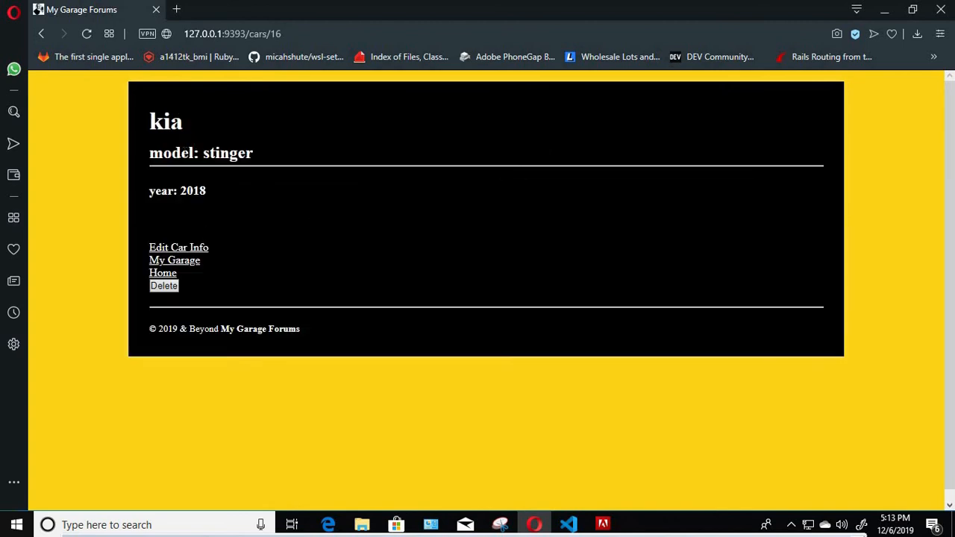
mouse_move(137, 236)
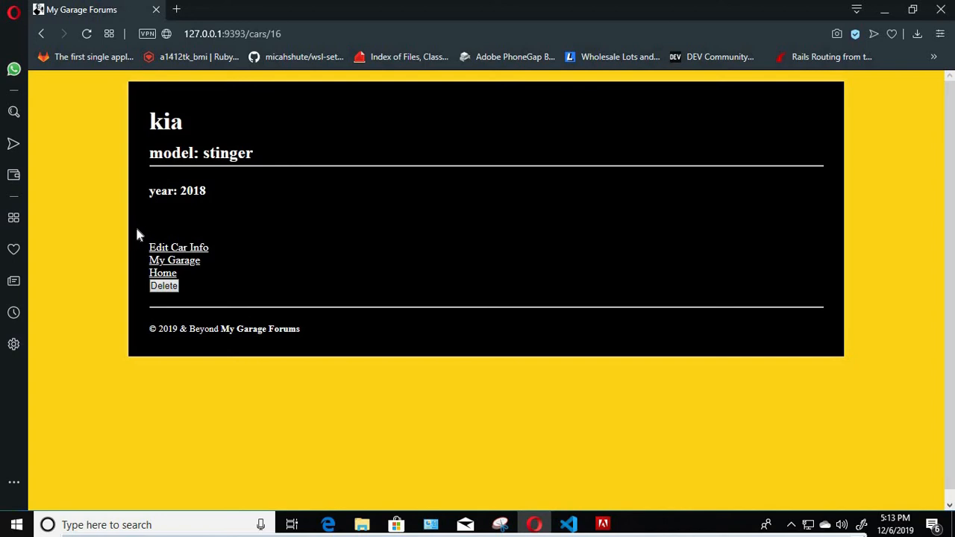
mouse_move(233, 271)
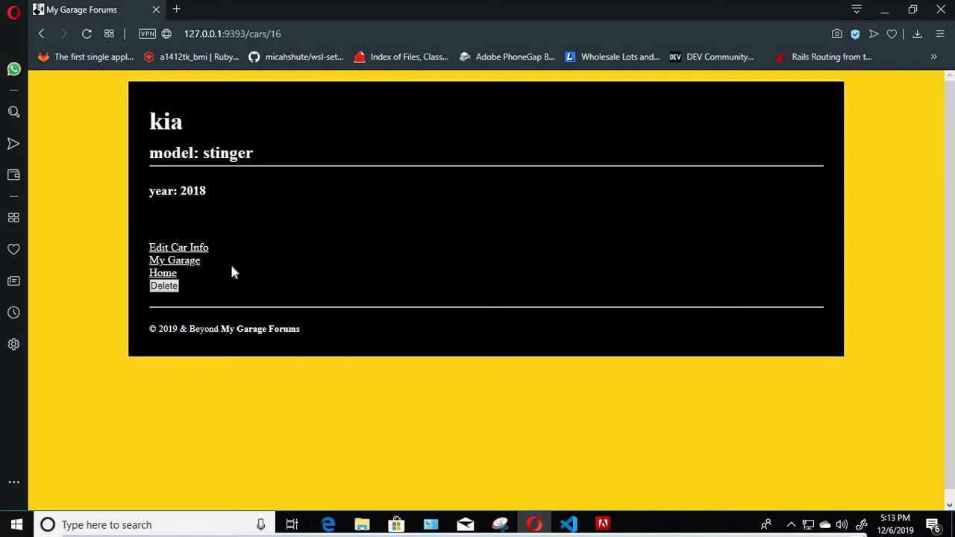
mouse_move(166, 285)
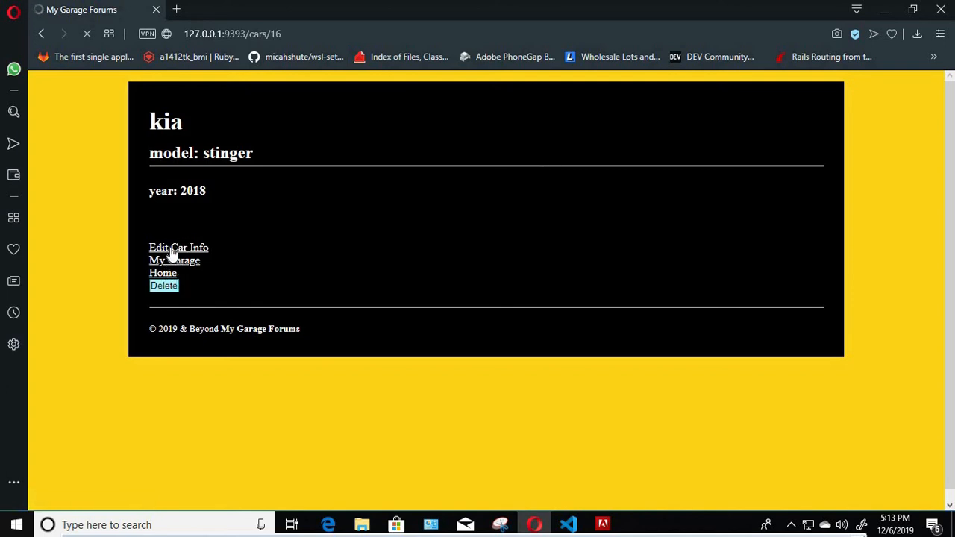
Confirm 'Bob, stinger, kia, 2018' on the home car list and reopen its car page
left_click(163, 271)
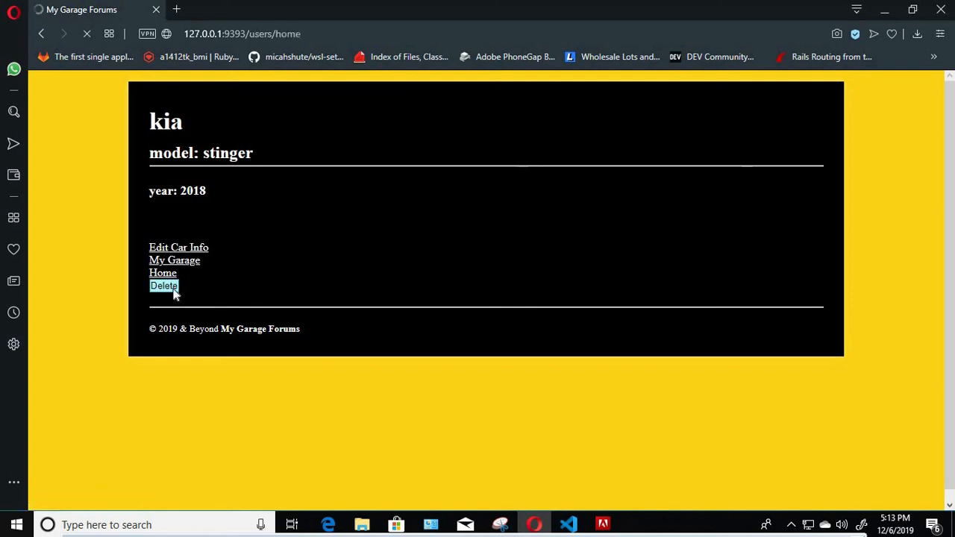
left_click(164, 287)
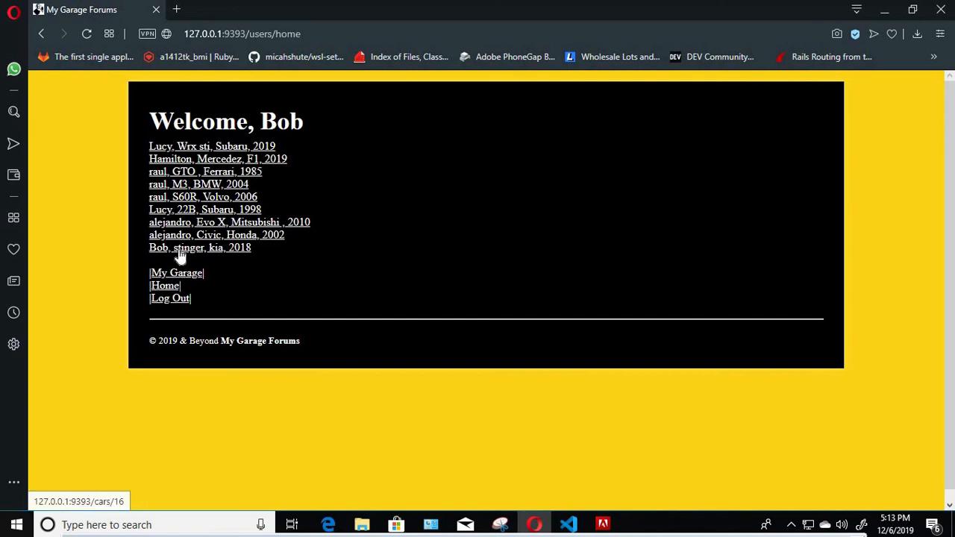
left_click(200, 248)
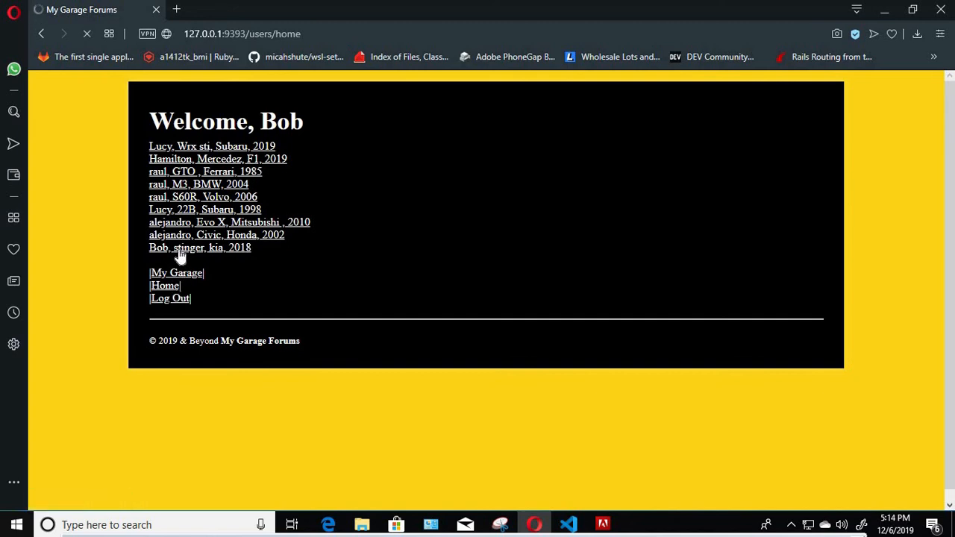
left_click(200, 248)
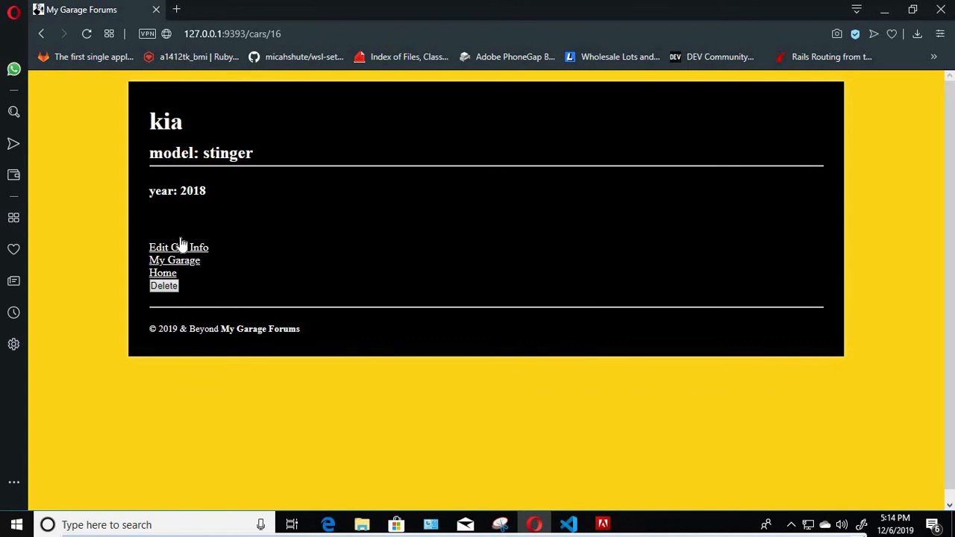
mouse_move(173, 250)
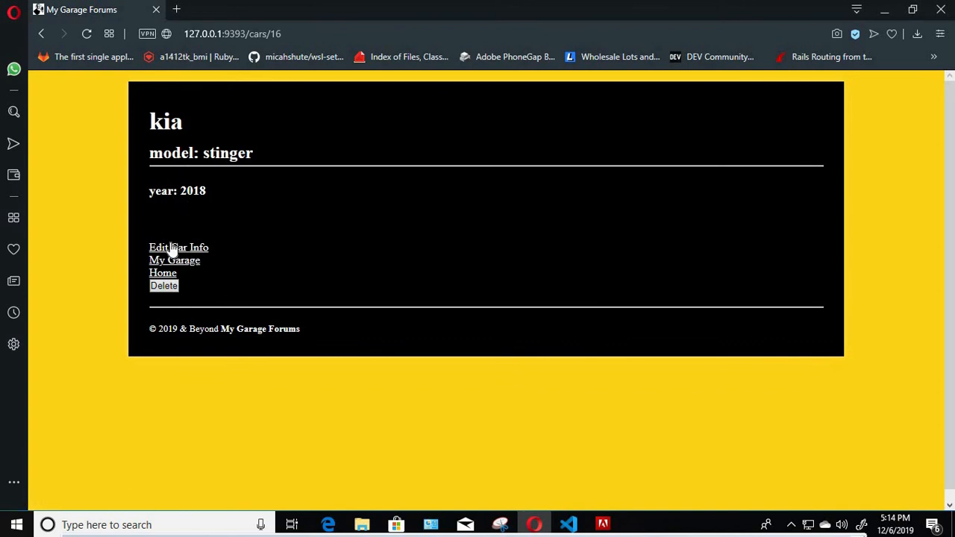
left_click(179, 247)
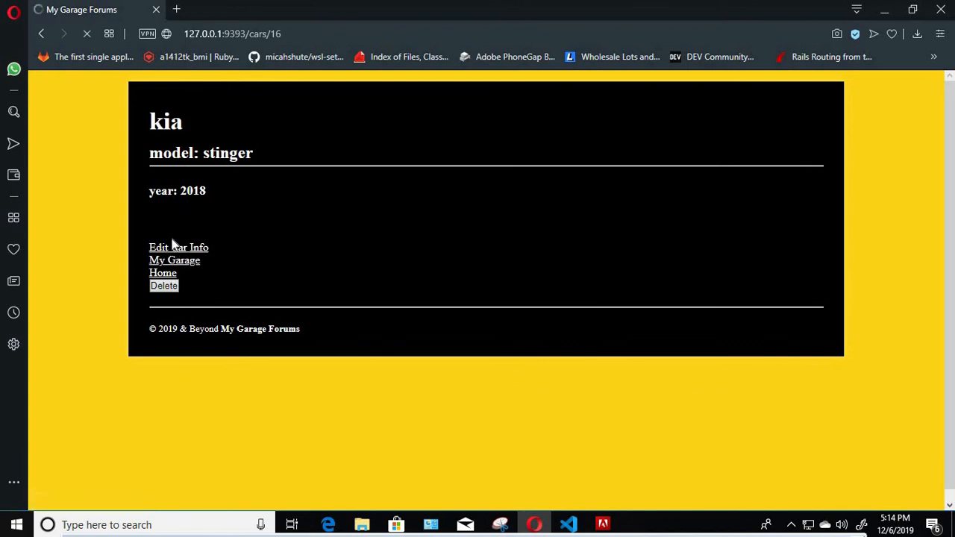
In Edit Car Info, capitalize the make to Kia and the model to Stinger
left_click(179, 247)
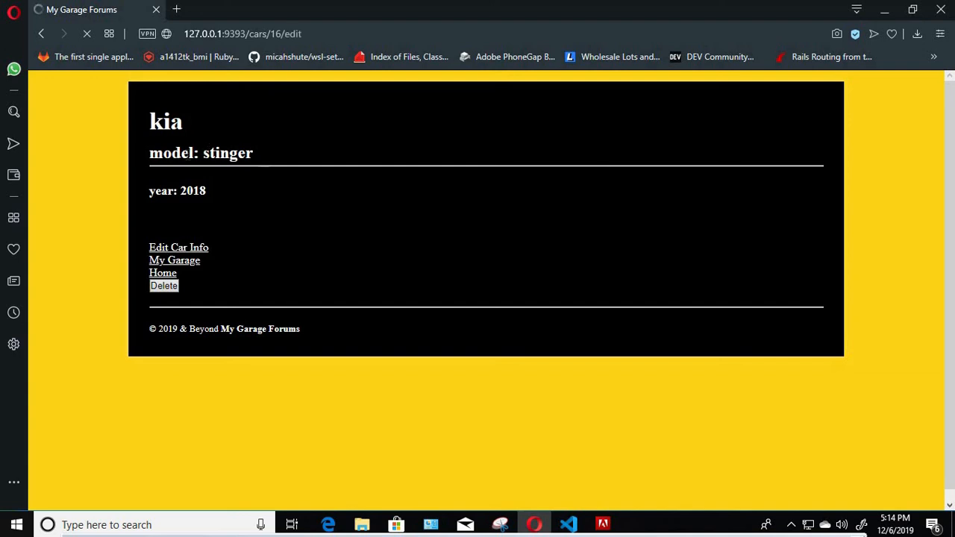
left_click(179, 247)
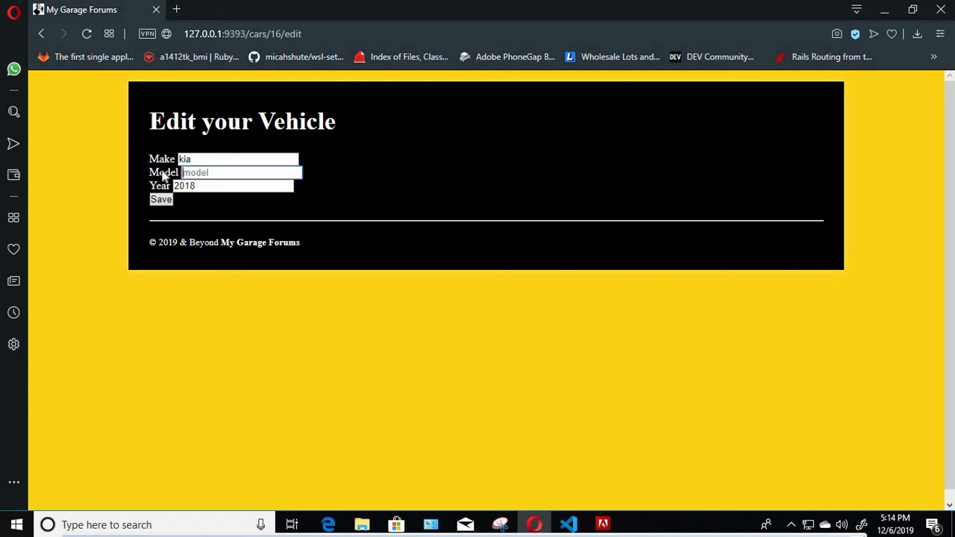
left_click(162, 200)
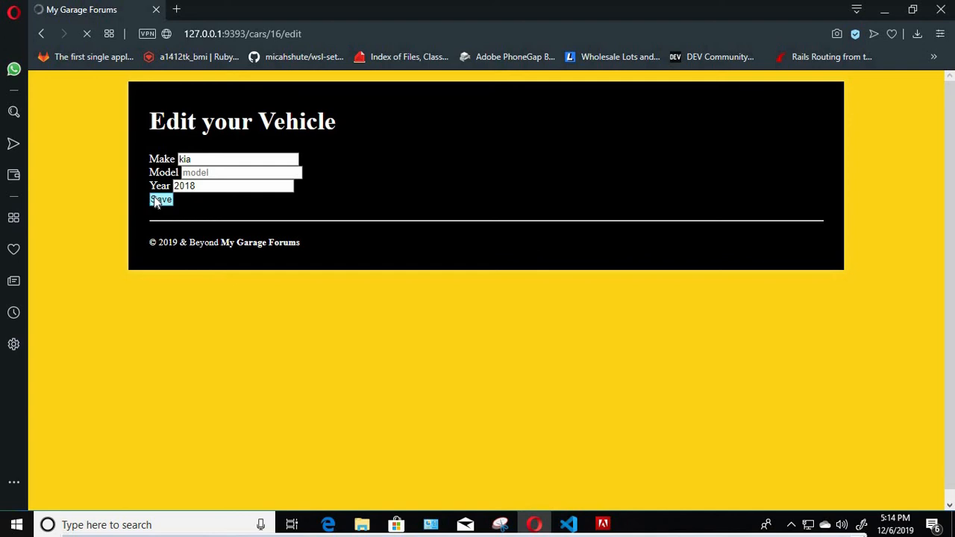
type("stinger")
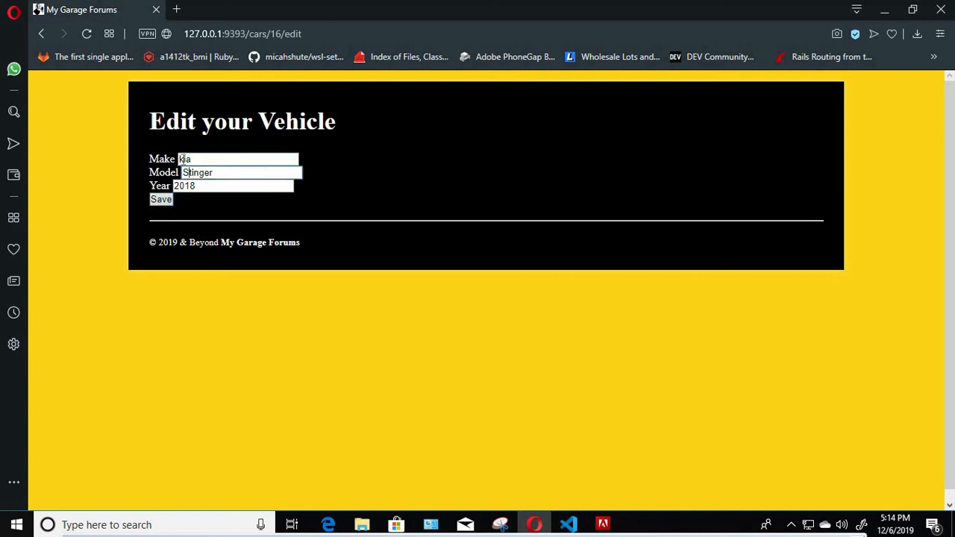
left_click(255, 173)
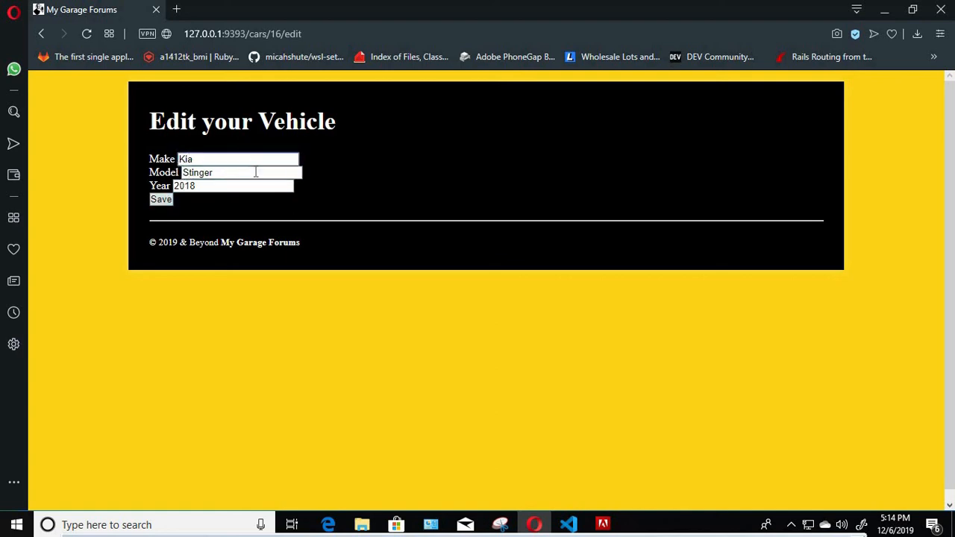
left_click(161, 200)
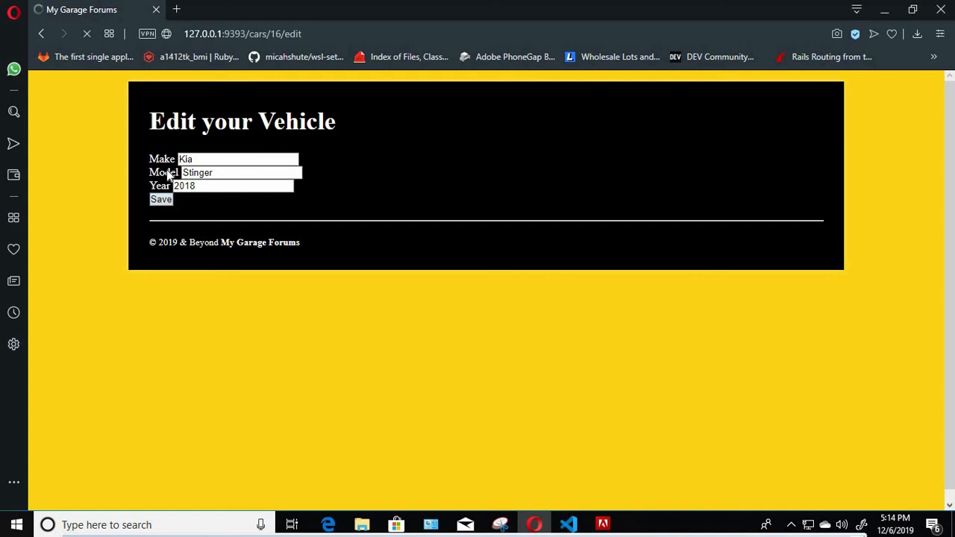
Save the Kia Stinger edit, then delete the car, leaving Bob's garage empty
left_click(162, 200)
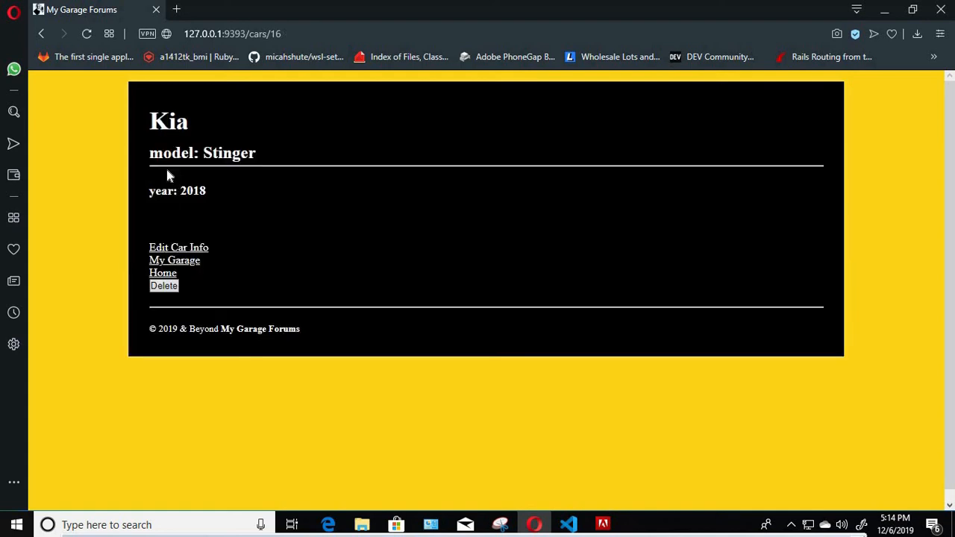
mouse_move(185, 225)
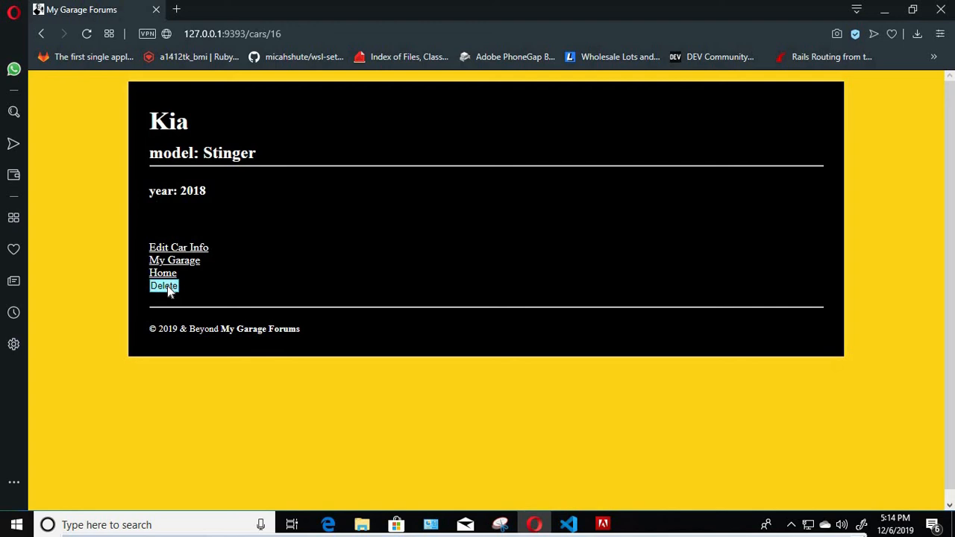
left_click(165, 286)
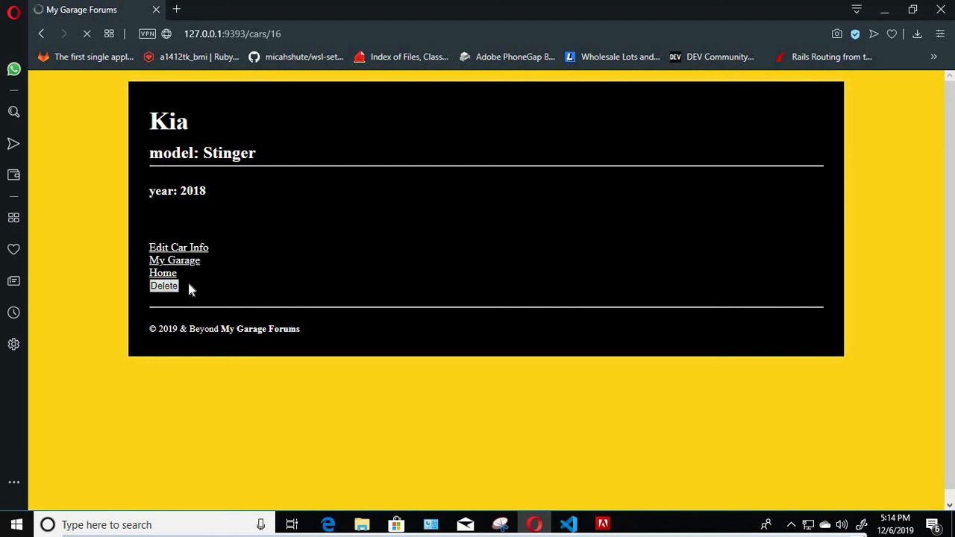
left_click(164, 286)
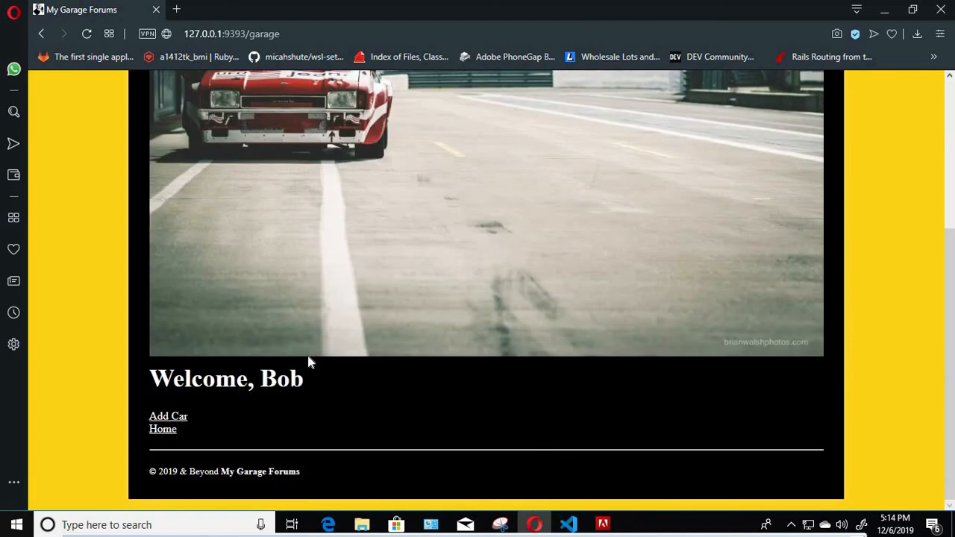
mouse_move(158, 429)
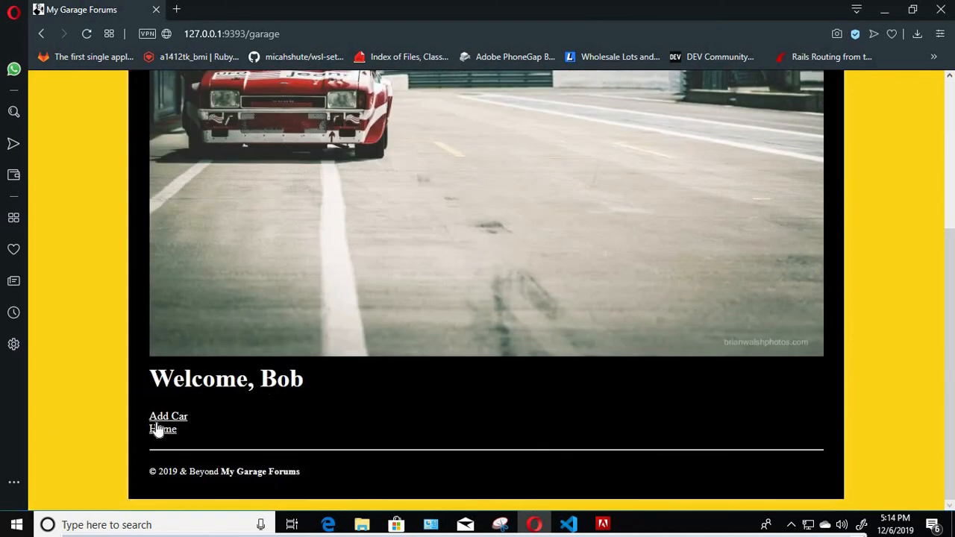
Return to the forum home page via the Home link, where the Kia Stinger is gone from the members' car list
left_click(163, 430)
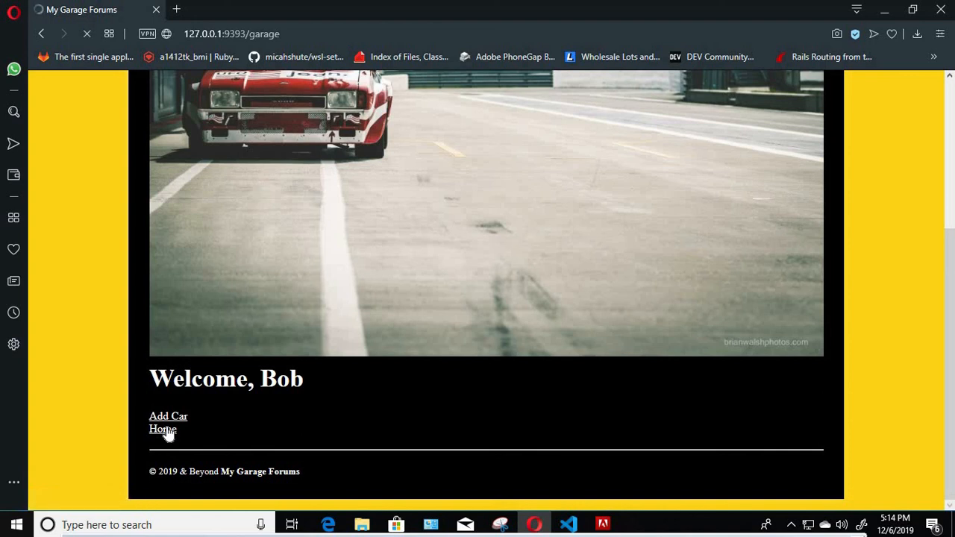
mouse_move(167, 416)
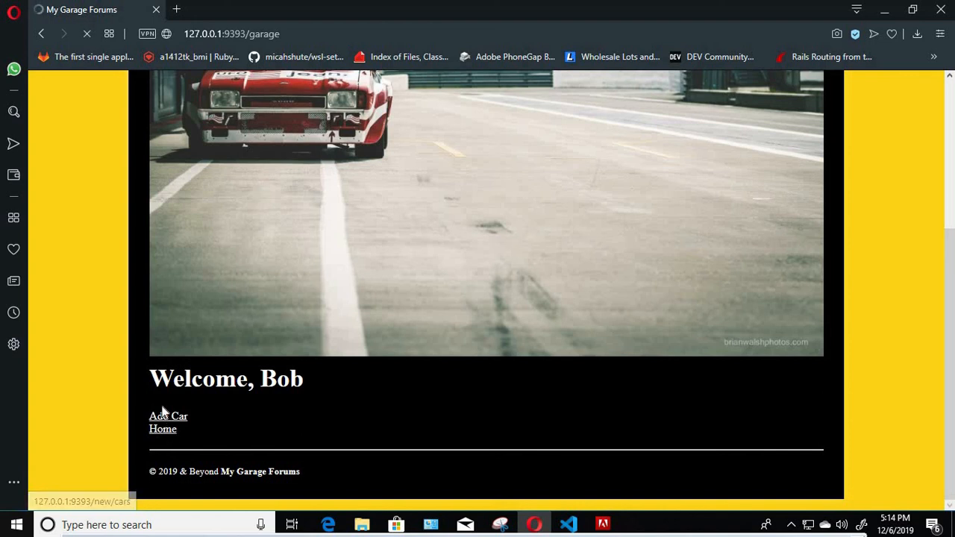
left_click(163, 428)
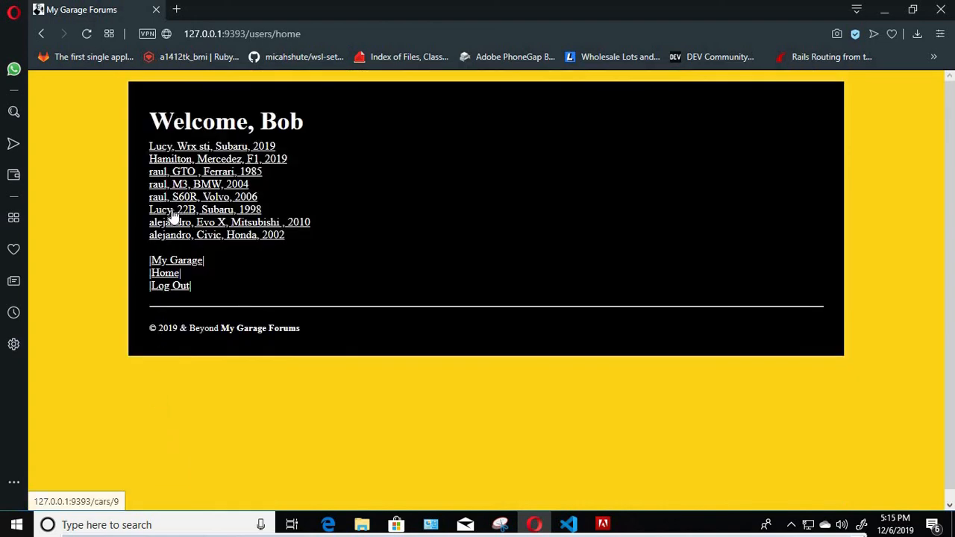
mouse_move(187, 197)
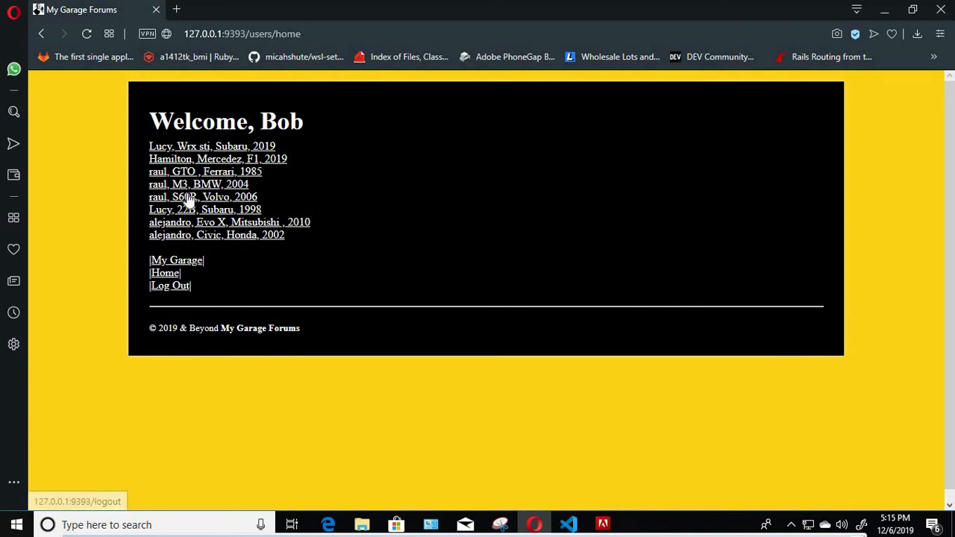
mouse_move(277, 186)
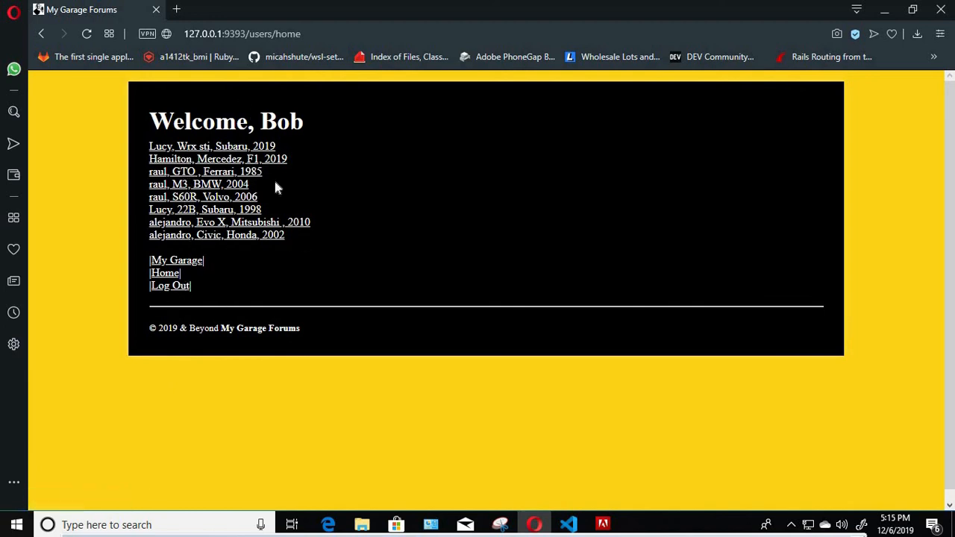
mouse_move(283, 246)
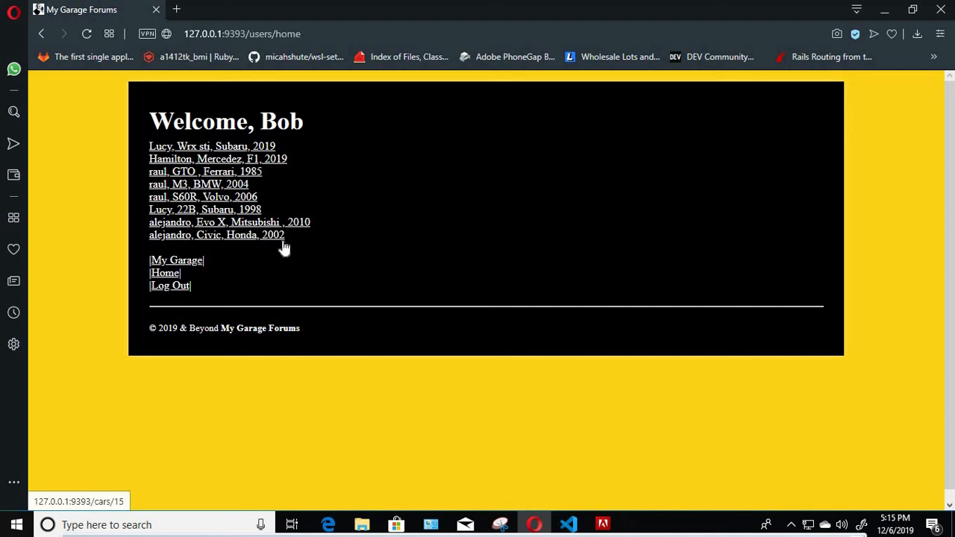
mouse_move(280, 209)
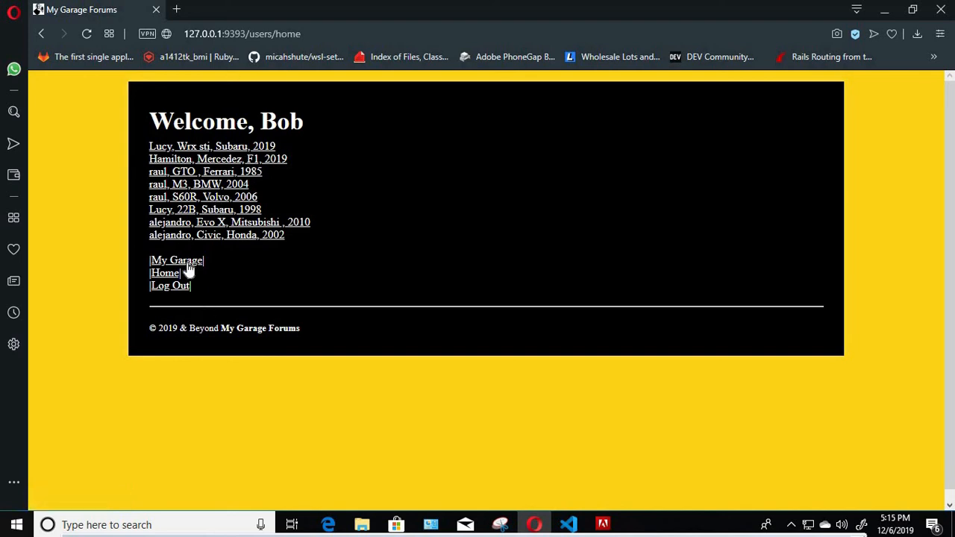
mouse_move(186, 260)
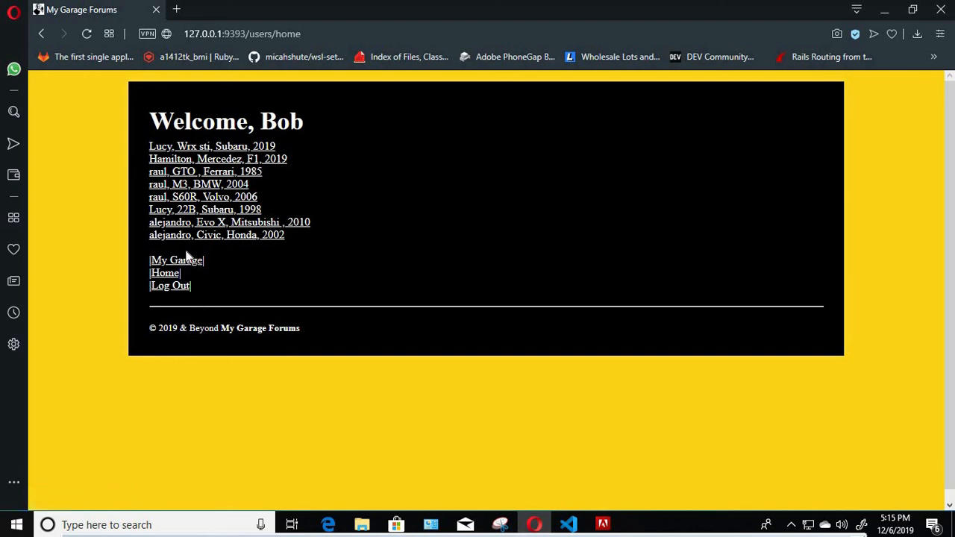
mouse_move(178, 259)
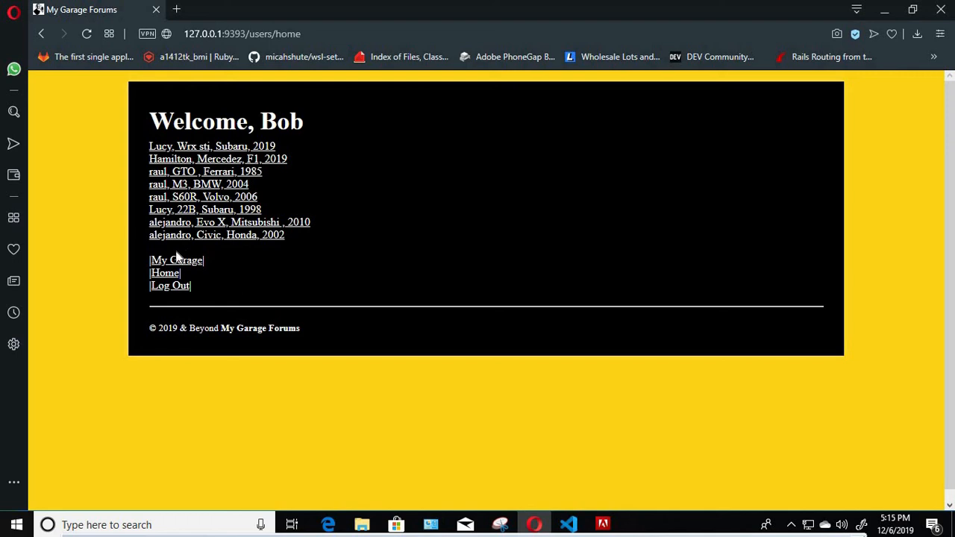
mouse_move(174, 252)
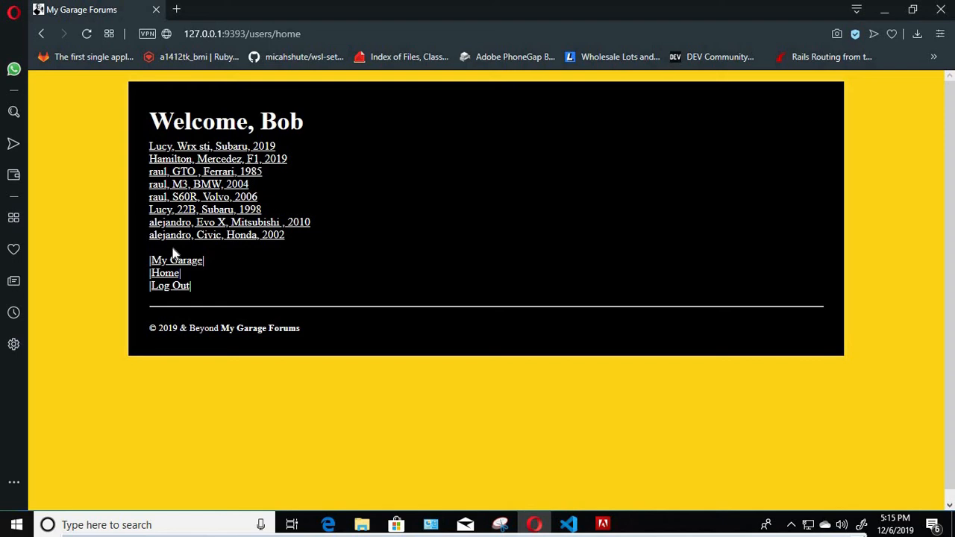